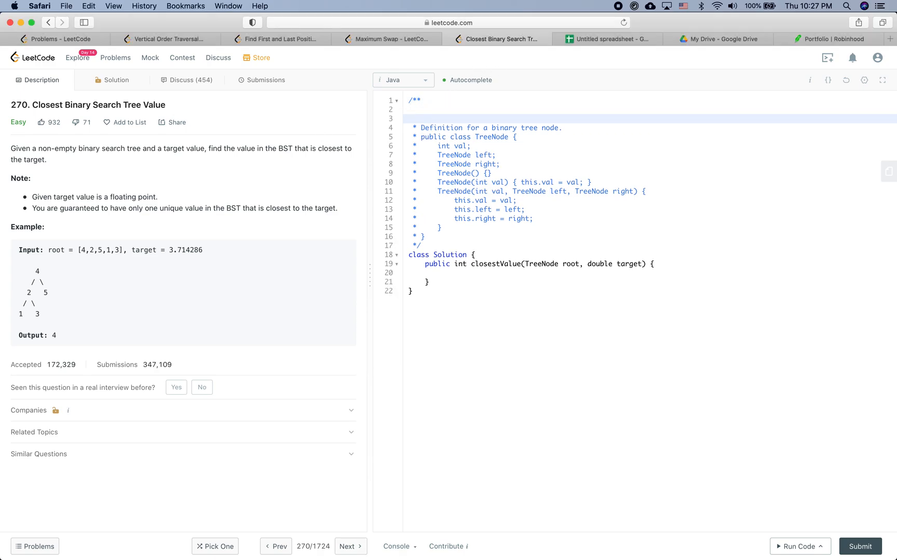
# - Write the plan comment lines '1. Find the solution' and '2. In interview'
pyautogui.write('1')
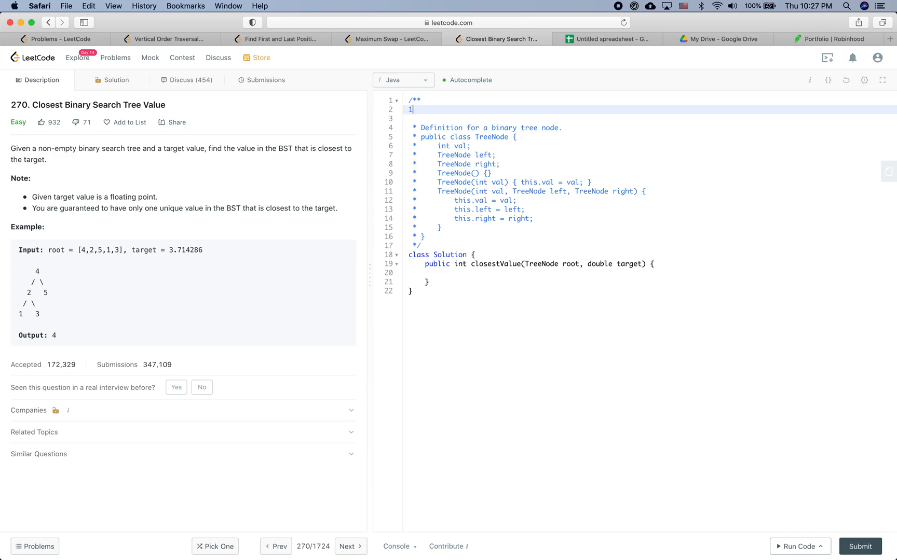
pyautogui.write('.')
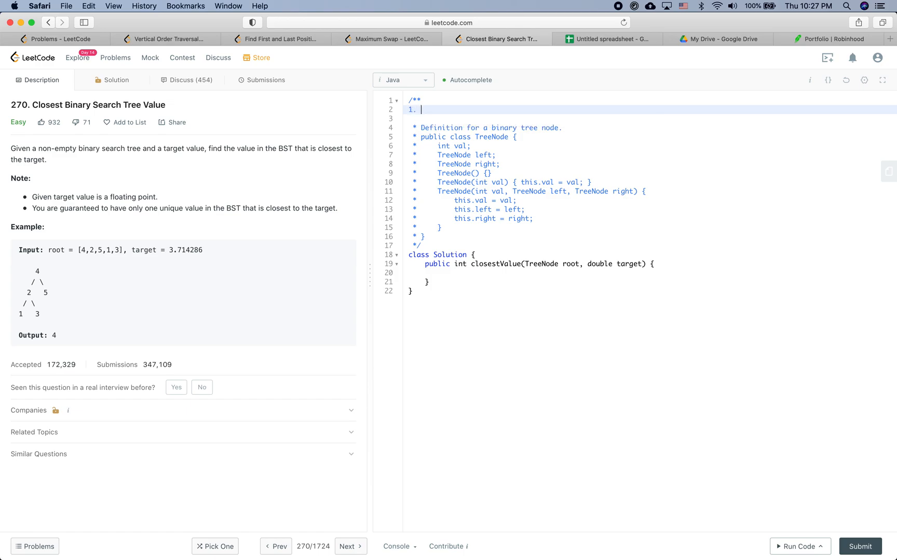
pyautogui.write('Find')
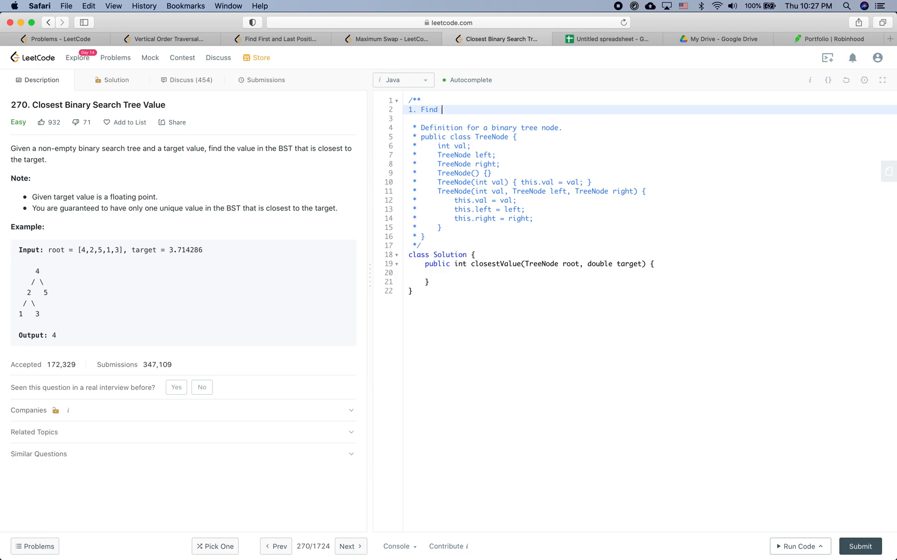
pyautogui.write('the solution')
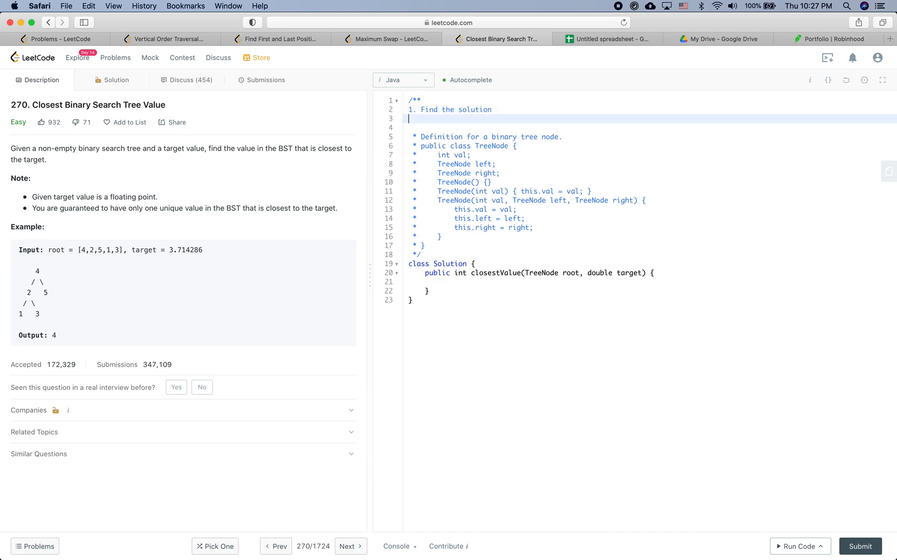
pyautogui.write('2.')
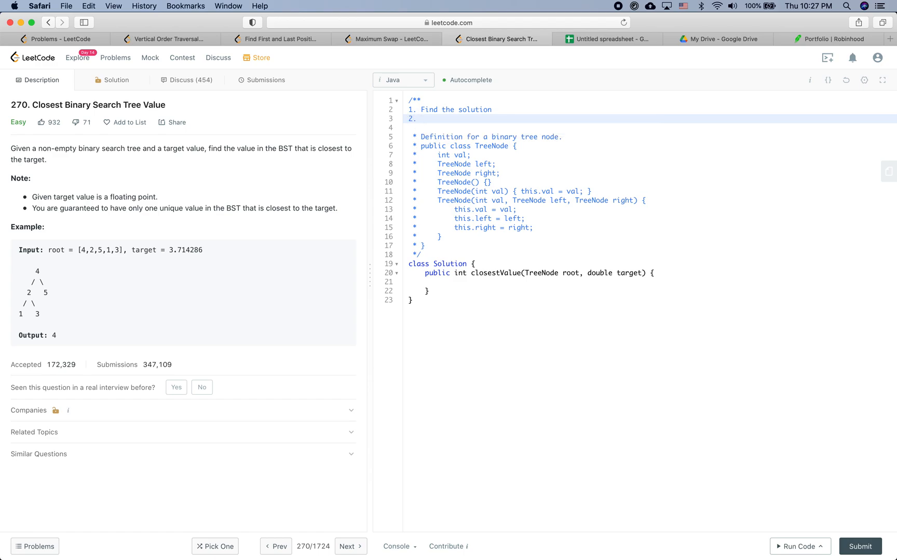
pyautogui.write('interview')
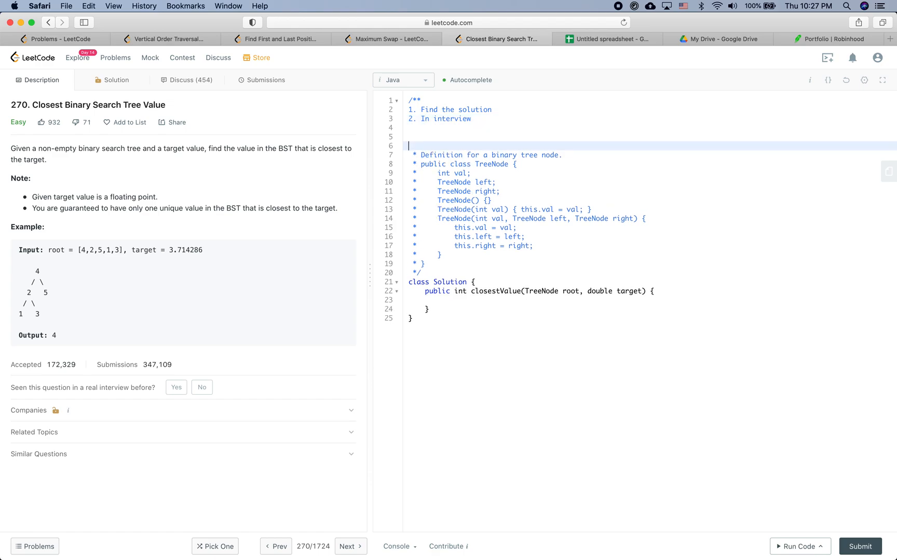
# - Add comment lines 2.1 'clarify/undestand, think edge-cases' and 2.2 'Solution', starting 2.3
pyautogui.write('2.1')
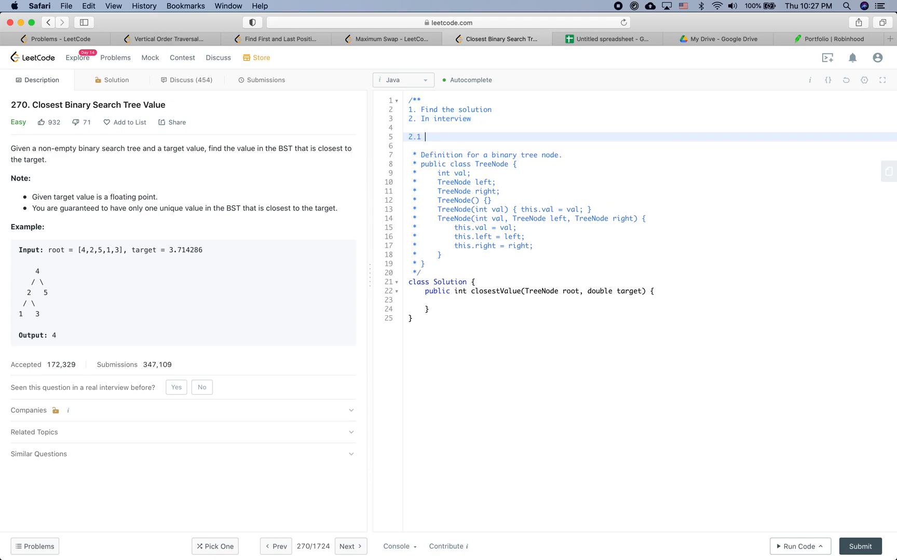
pyautogui.write('clarify')
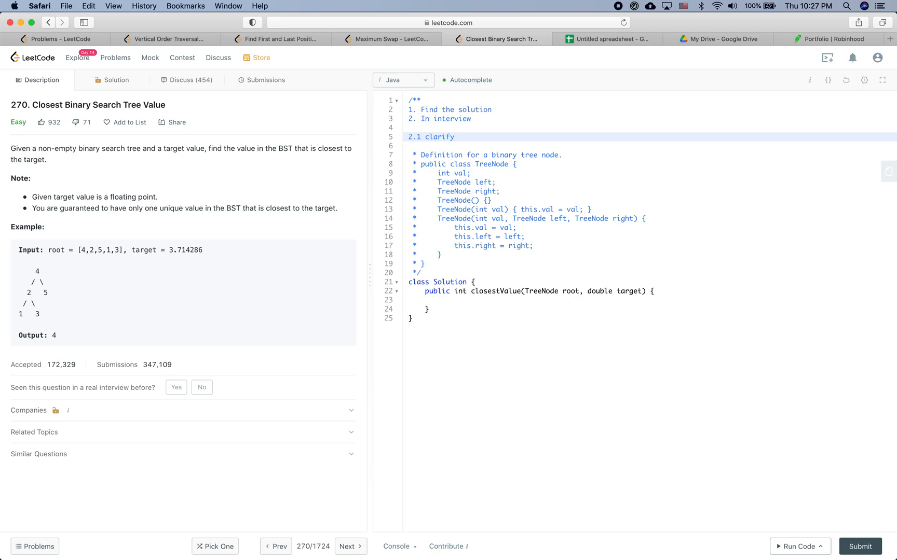
pyautogui.write('/')
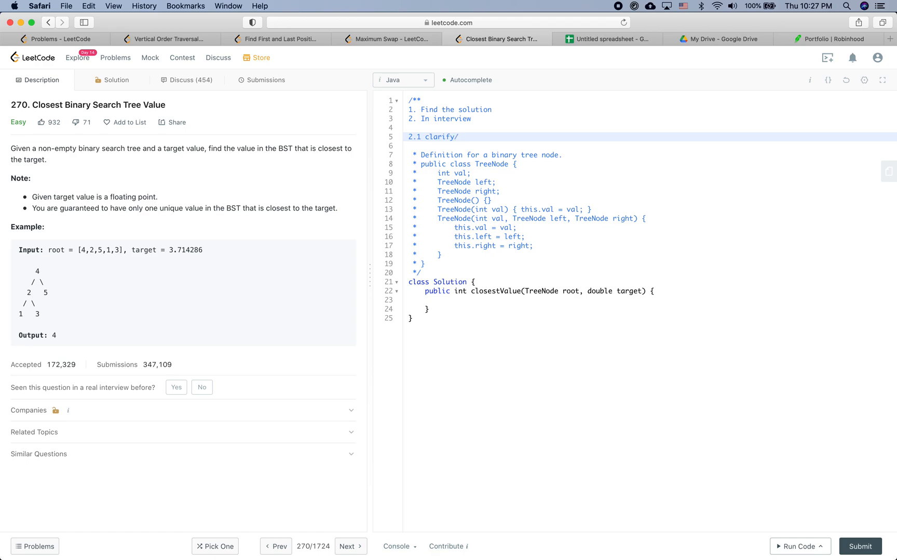
pyautogui.write('undestand')
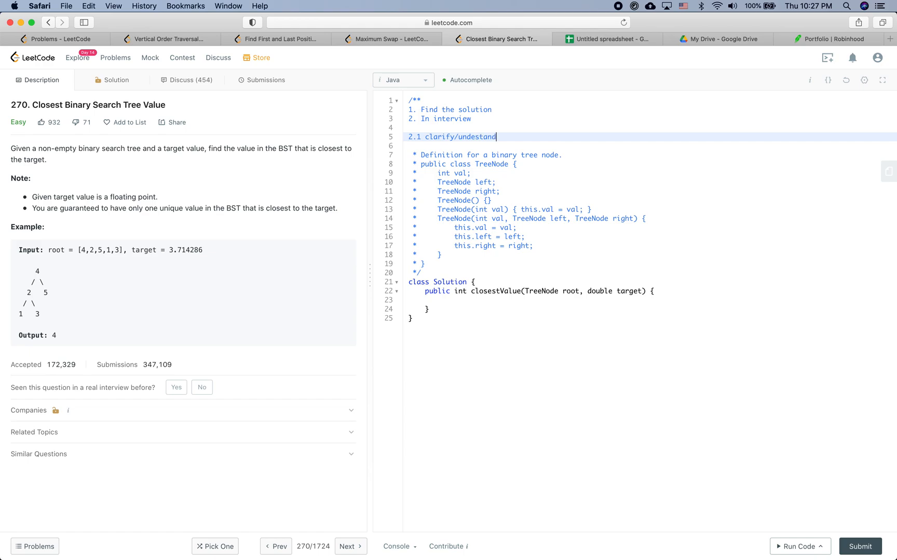
pyautogui.write(', think edge-cases')
pyautogui.click(650, 145)
pyautogui.write('2.2 Sol')
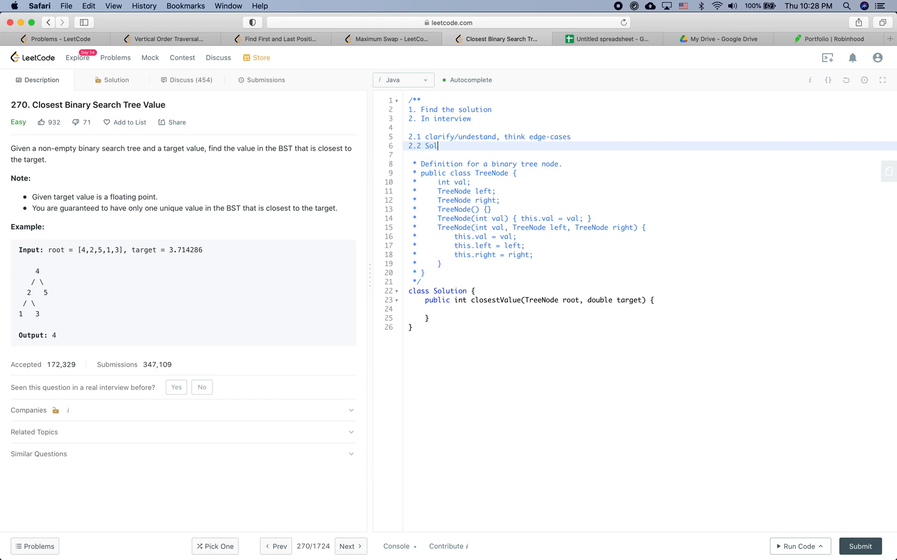
pyautogui.write('ution')
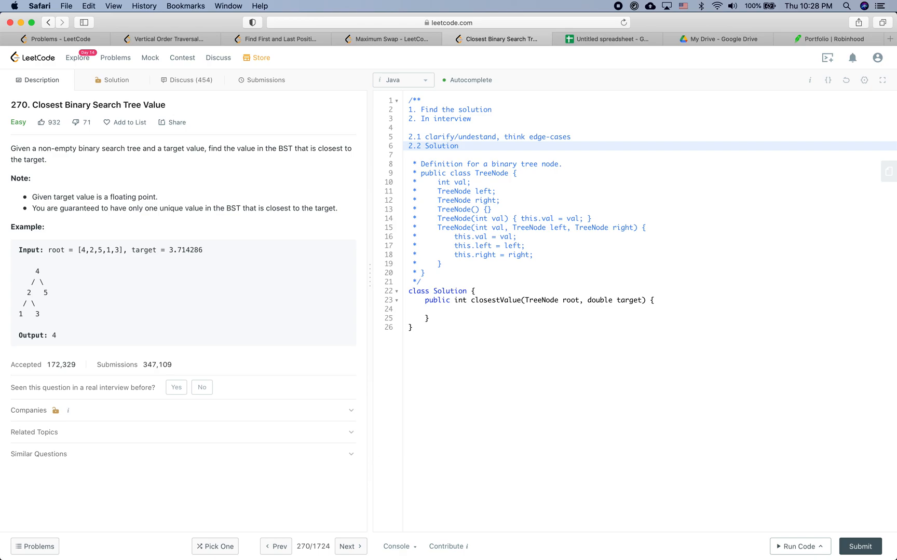
pyautogui.click(457, 145)
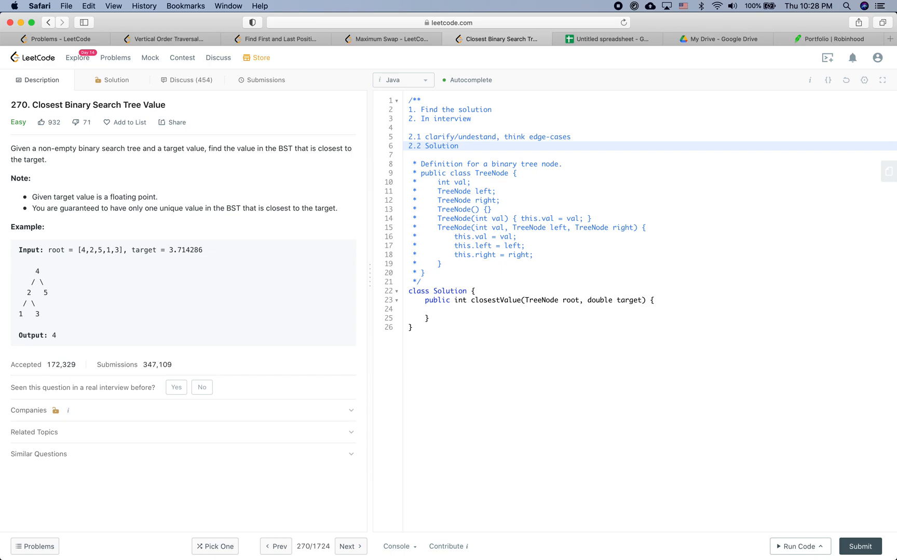
pyautogui.write('2.3 Coding (speed,')
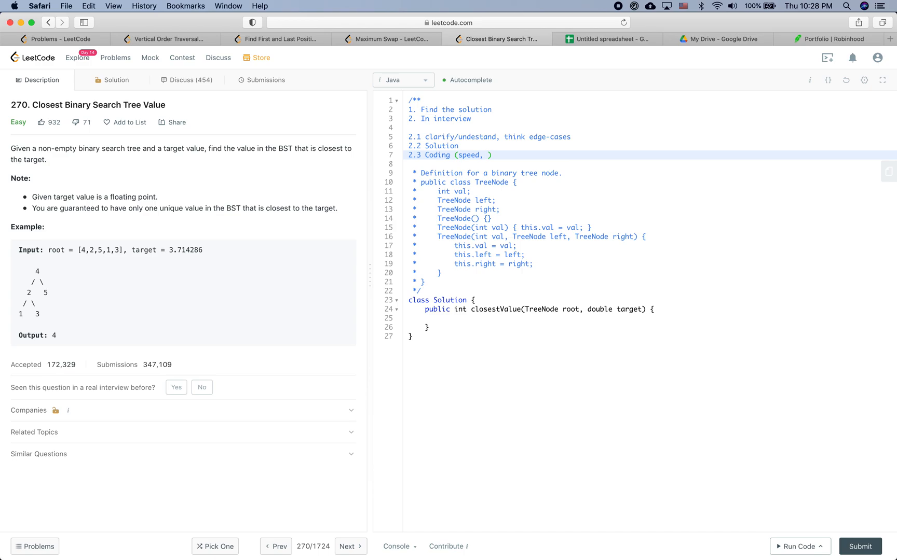
# - Complete 2.3 'Coding (speed, readability, correctness)' and add 2.4 'Test' to the comment
pyautogui.write('readabi')
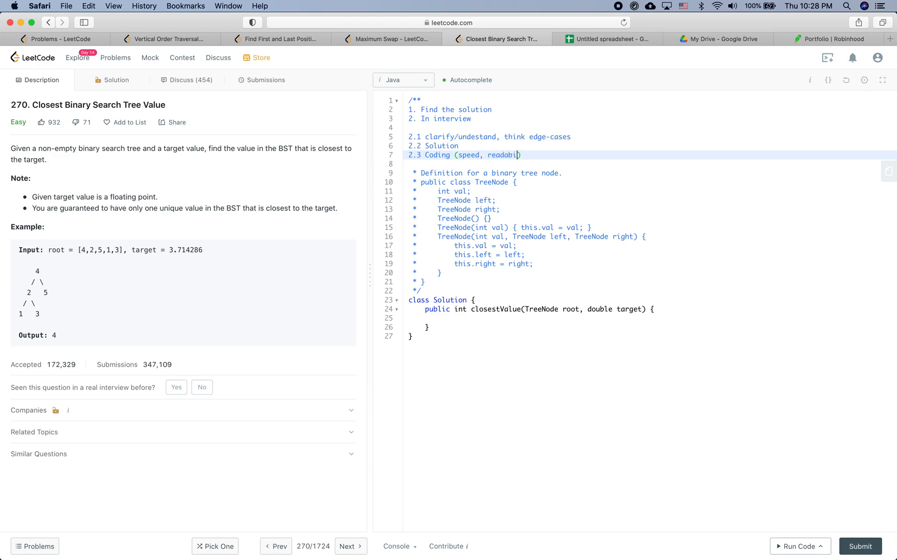
pyautogui.write('lity, c')
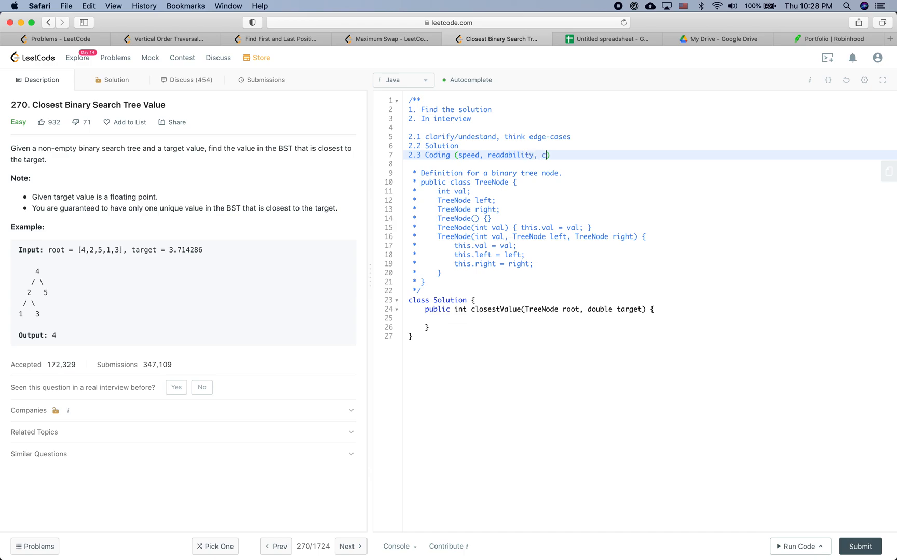
pyautogui.write('orrectness)')
pyautogui.write('2.4 Te')
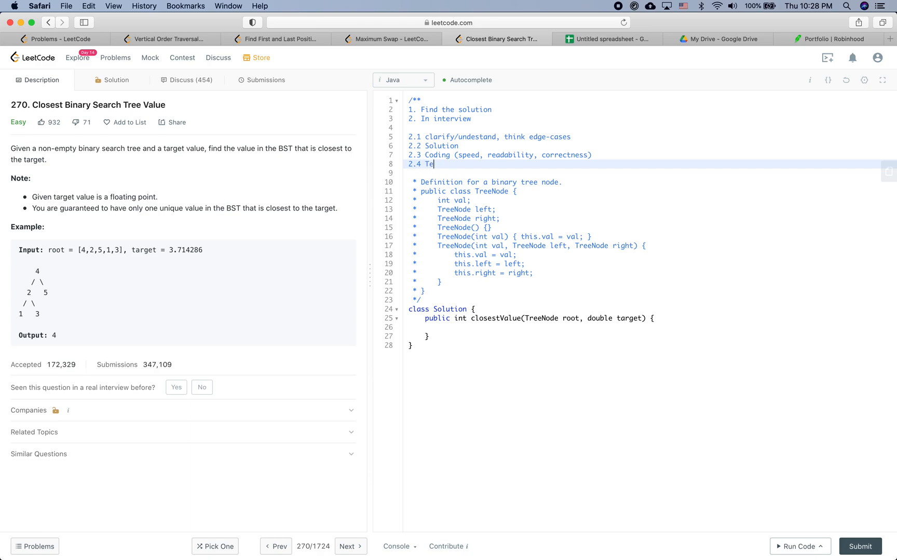
pyautogui.write('st')
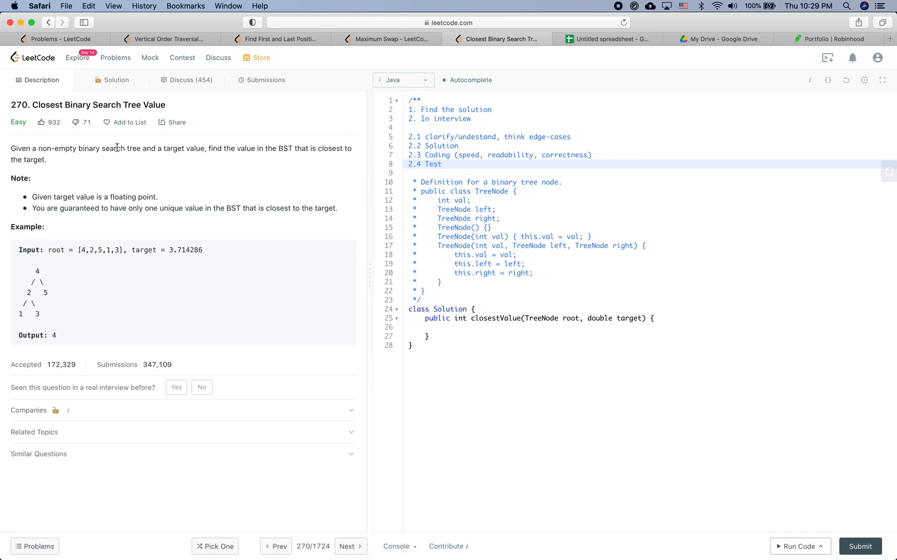
pyautogui.moveTo(111, 159)
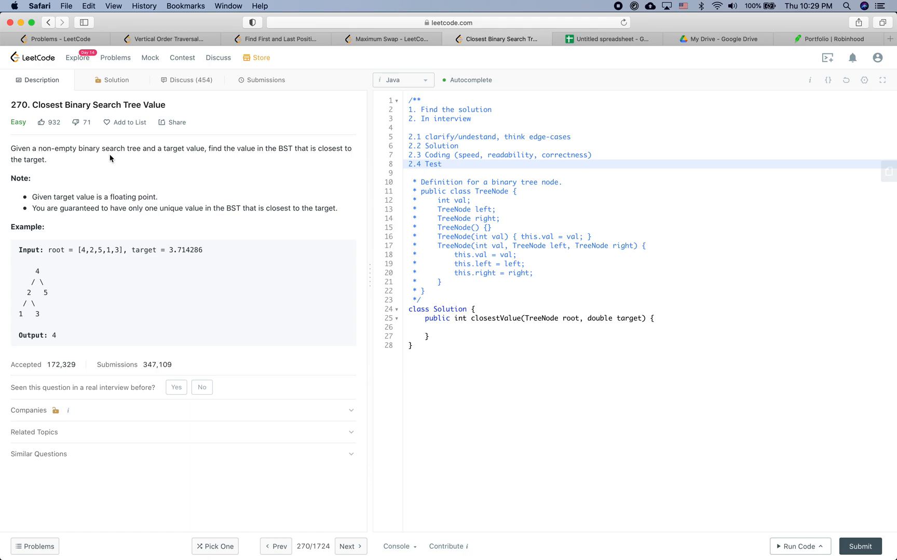
pyautogui.moveTo(167, 153)
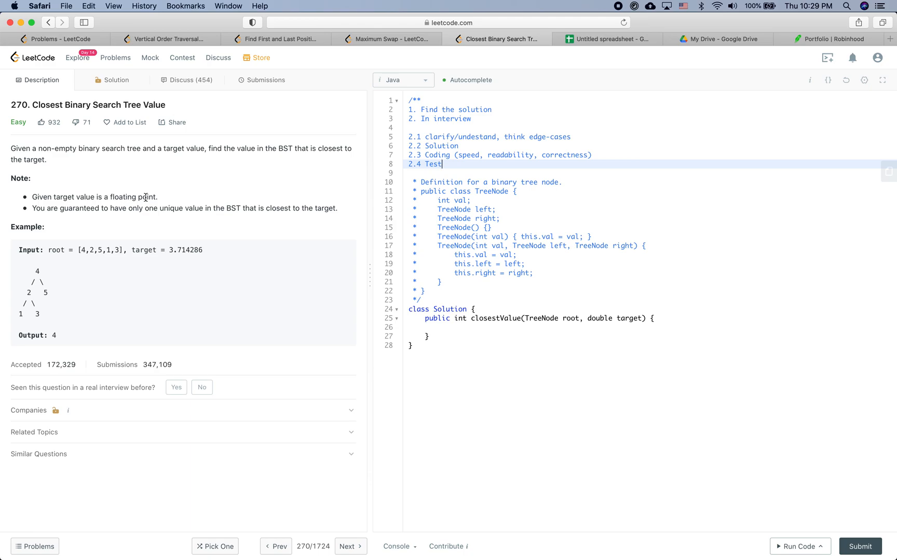
pyautogui.moveTo(123, 213)
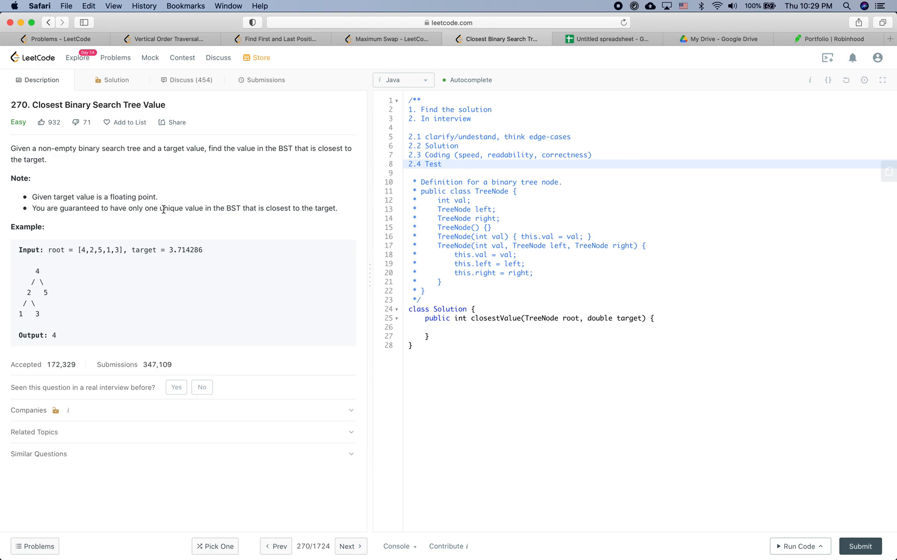
pyautogui.moveTo(281, 208)
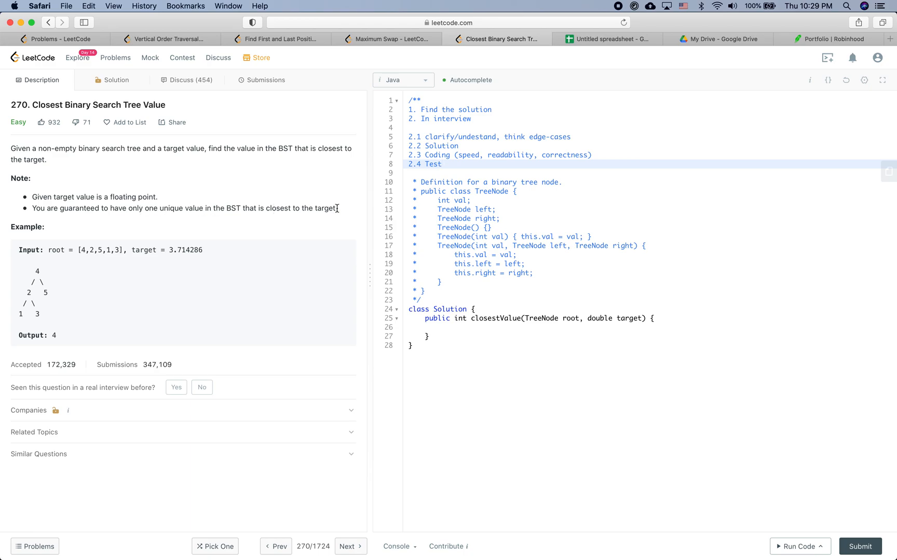
pyautogui.moveTo(56, 208)
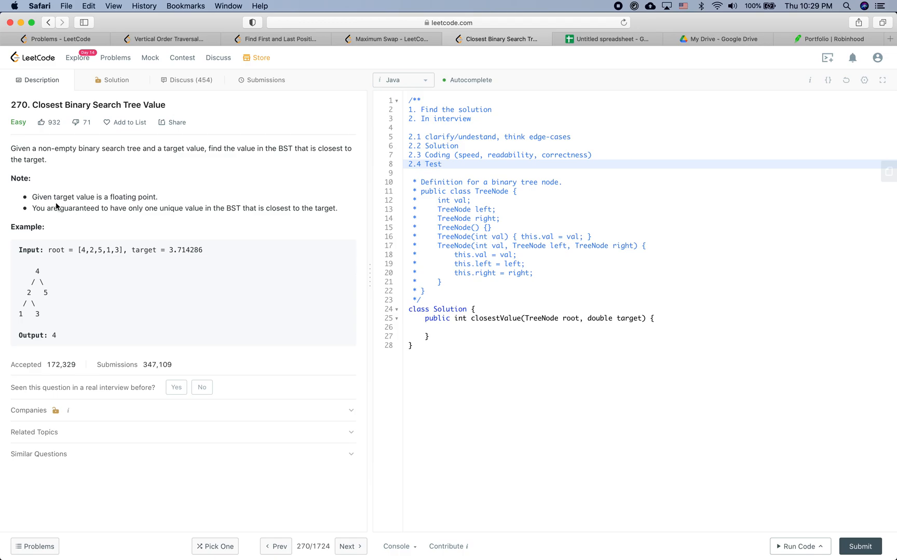
pyautogui.moveTo(32, 208); pyautogui.dragTo(337, 208)
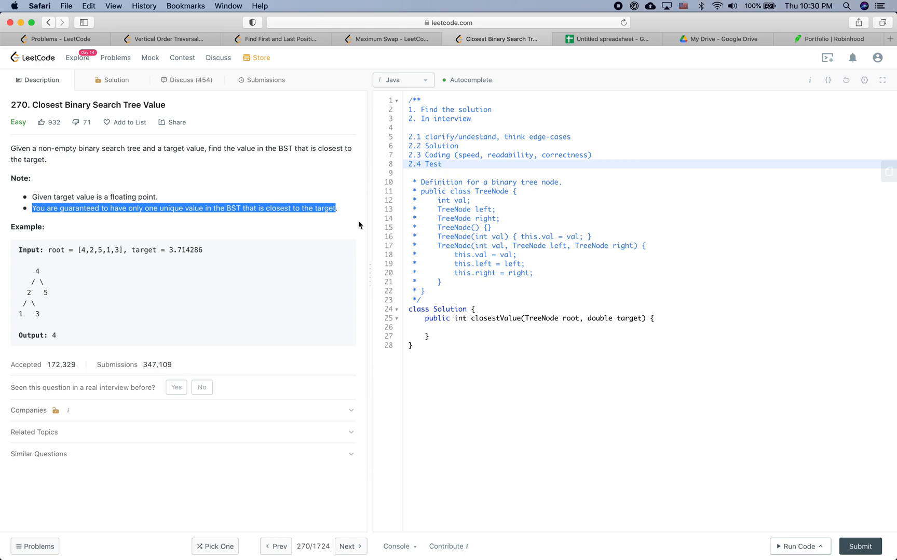
pyautogui.moveTo(449, 171)
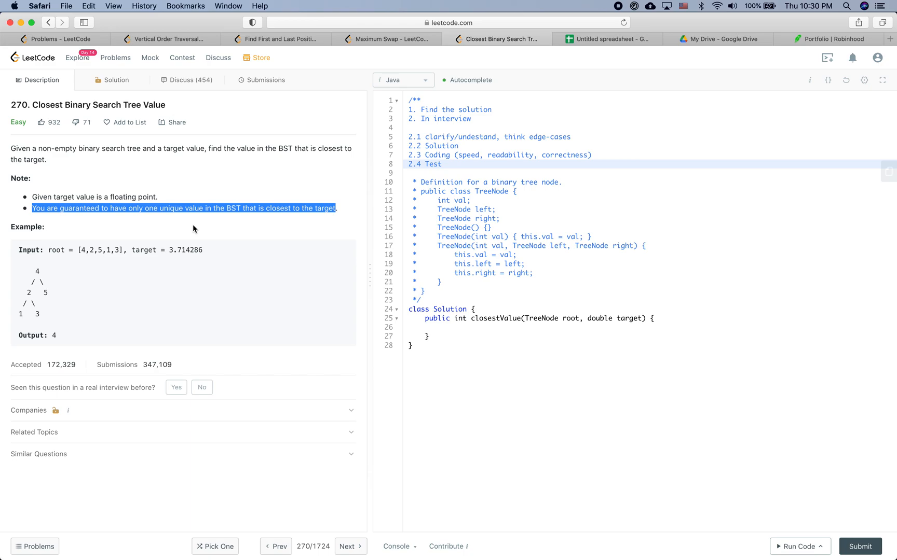
pyautogui.moveTo(175, 237)
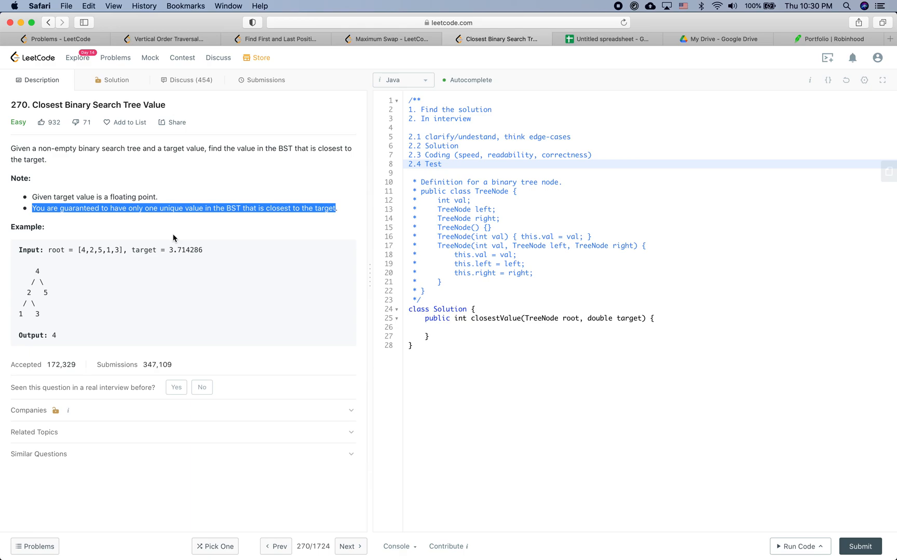
pyautogui.moveTo(174, 239)
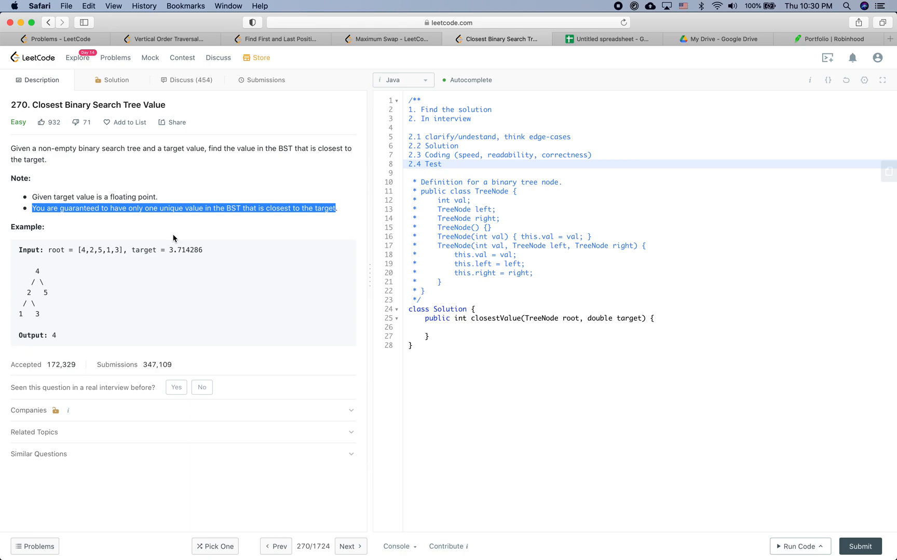
pyautogui.moveTo(176, 237)
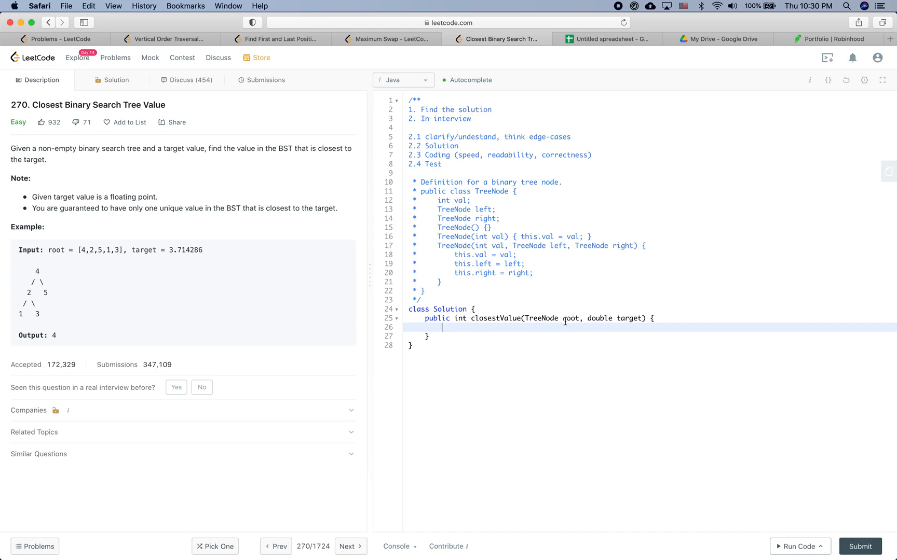
# - Write a while (root != null) loop with an empty body in closestValue
pyautogui.doubleClick(570, 319)
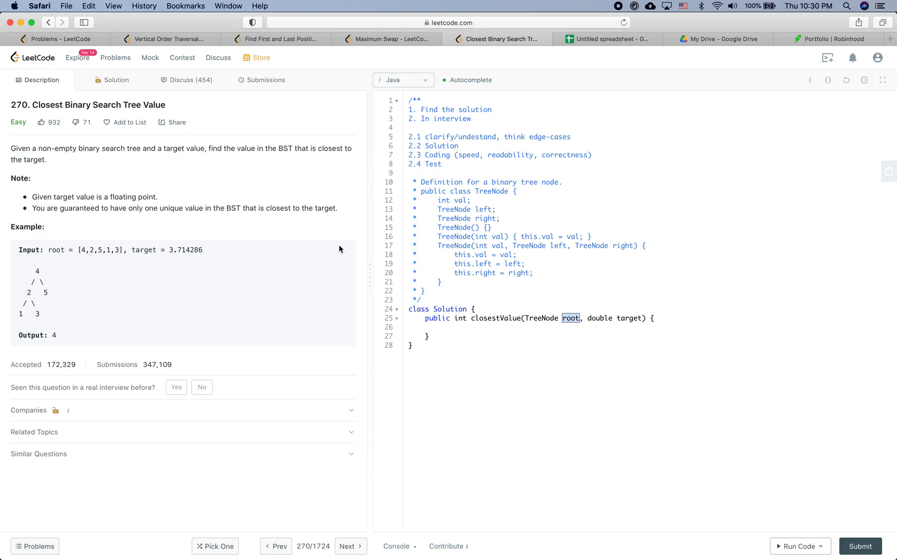
pyautogui.moveTo(244, 220)
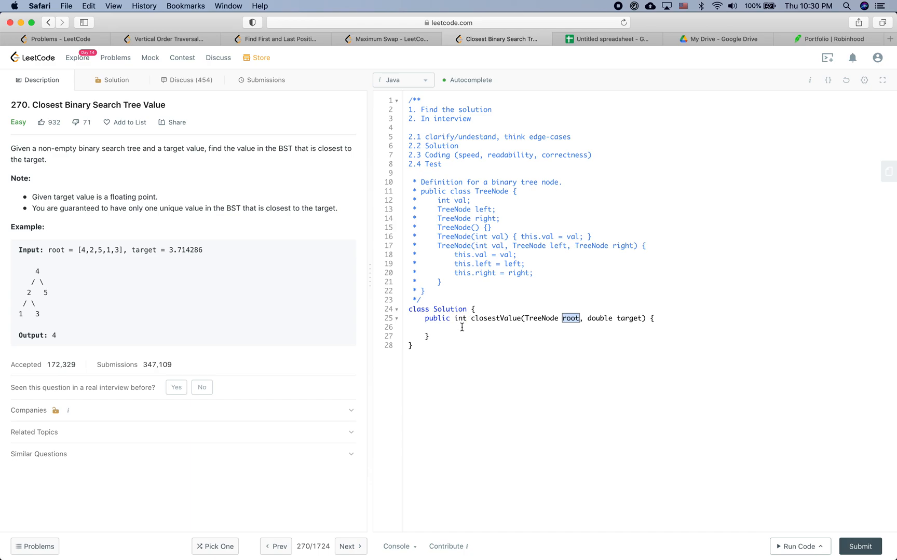
pyautogui.write('for')
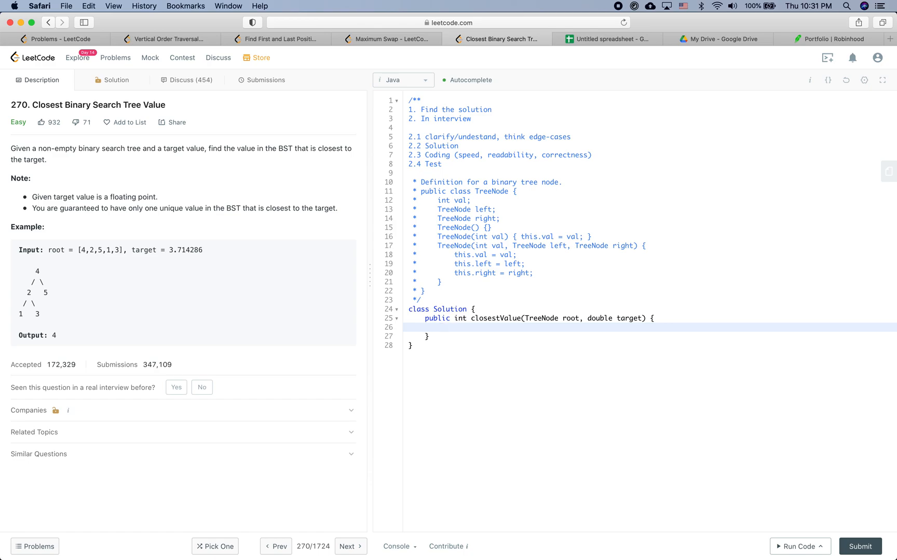
pyautogui.click(441, 327)
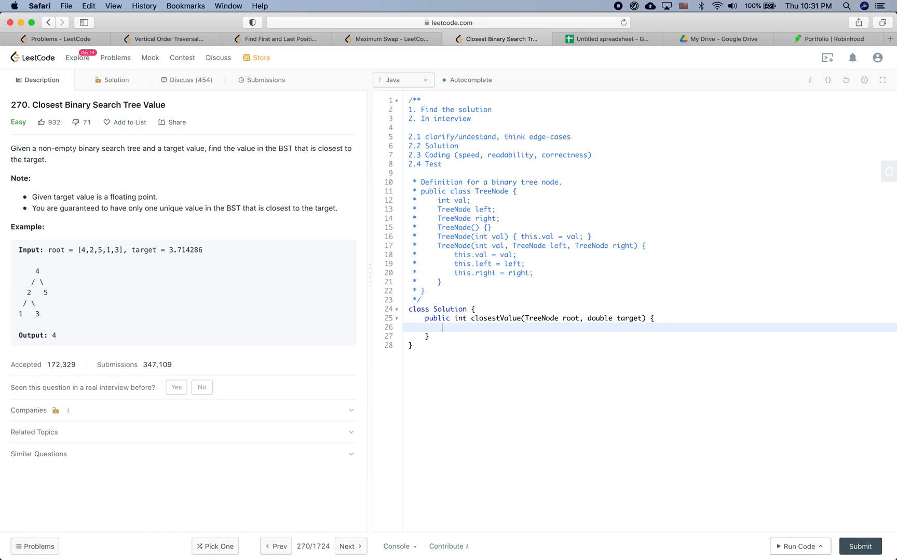
pyautogui.write('whi')
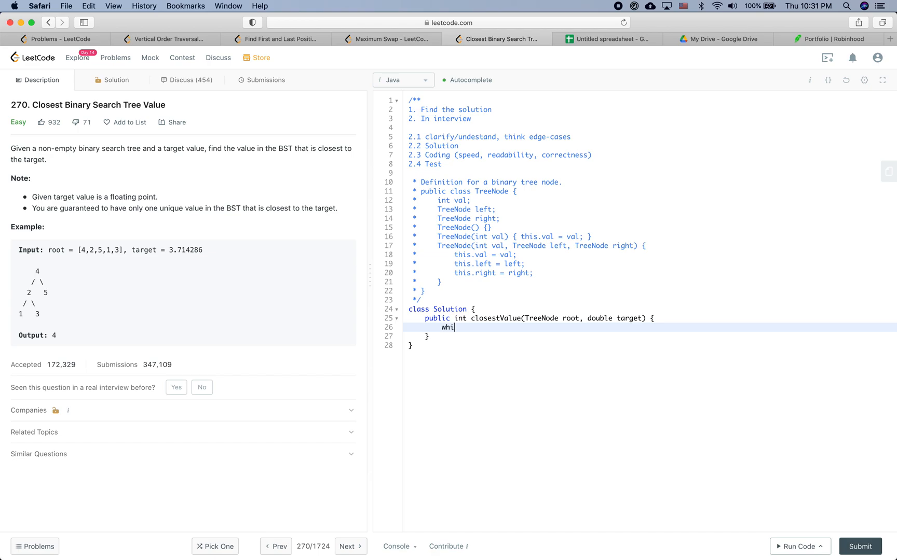
pyautogui.press('Backspace')
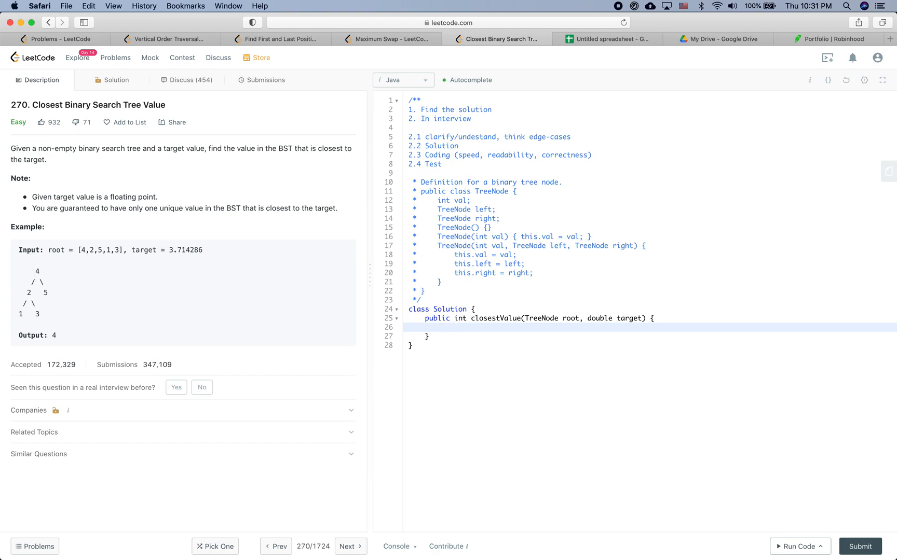
pyautogui.click(442, 327)
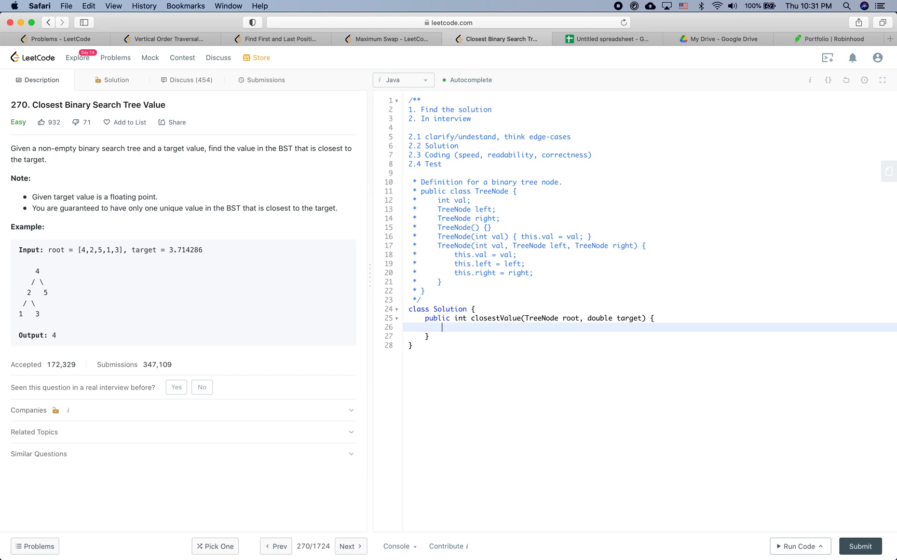
pyautogui.write('while () {')
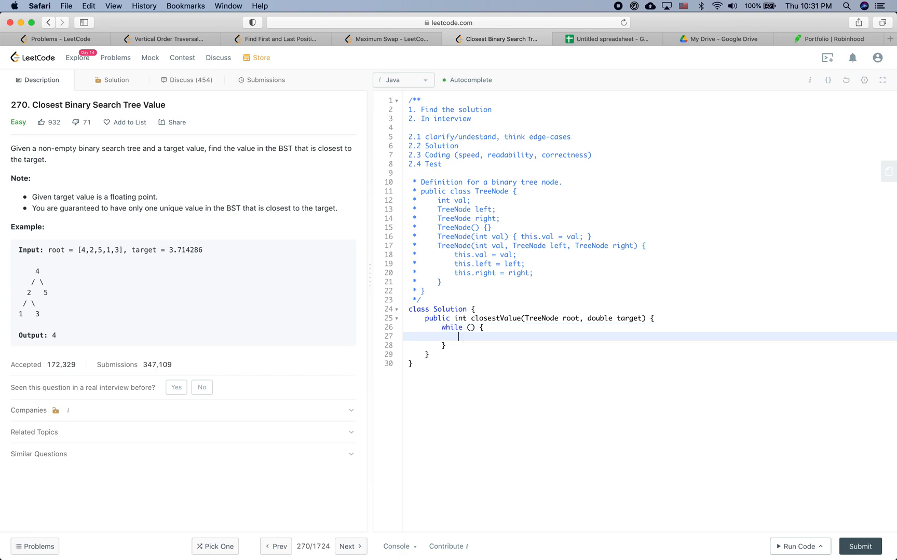
pyautogui.write('root != null')
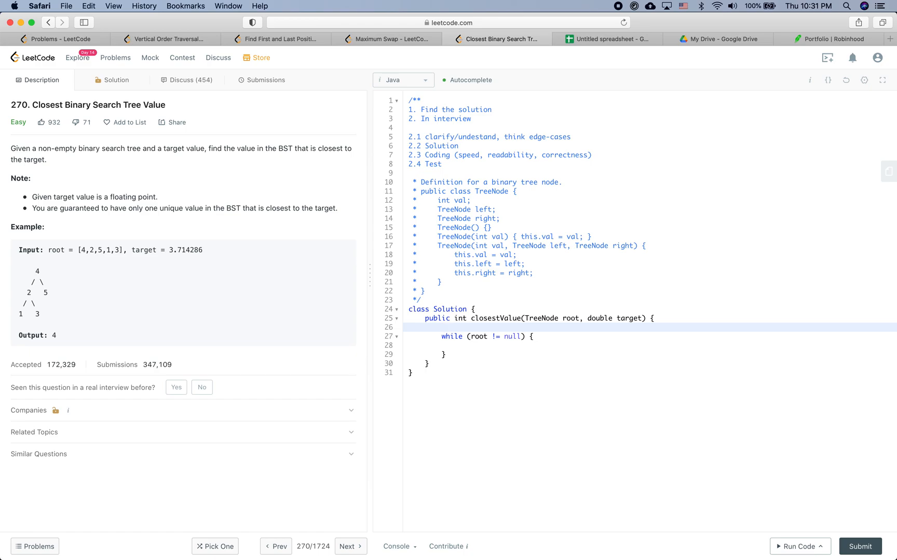
# - Initialize closest to root.val above the loop and add an empty if block
pyautogui.click(442, 326)
pyautogui.write('int')
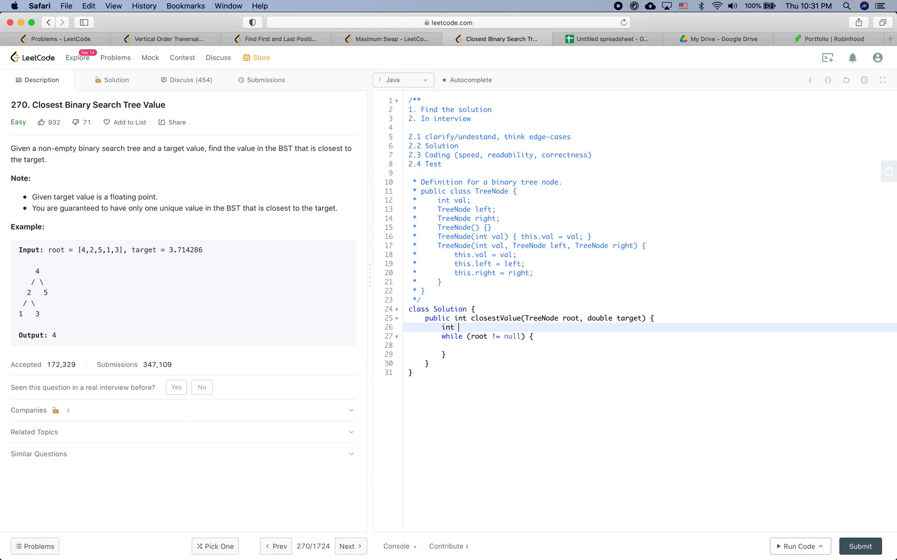
pyautogui.write('closest')
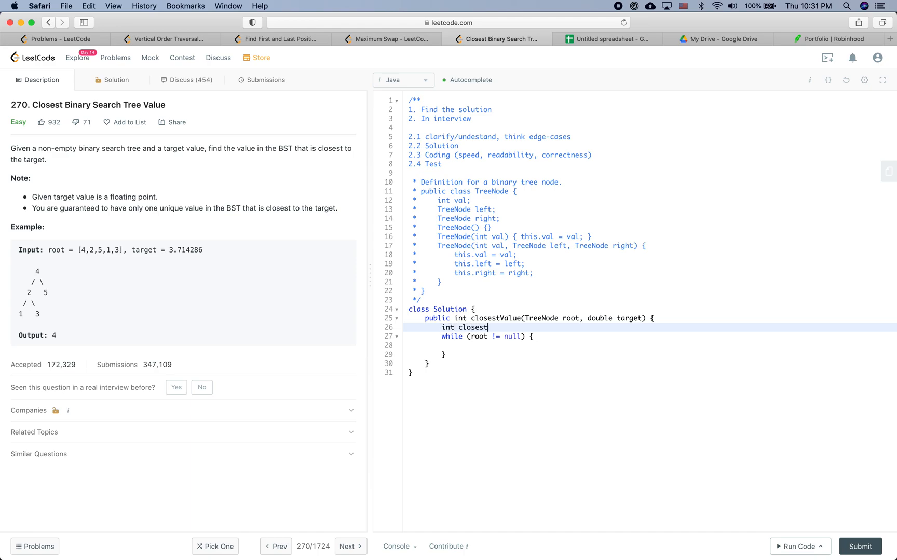
pyautogui.write('=')
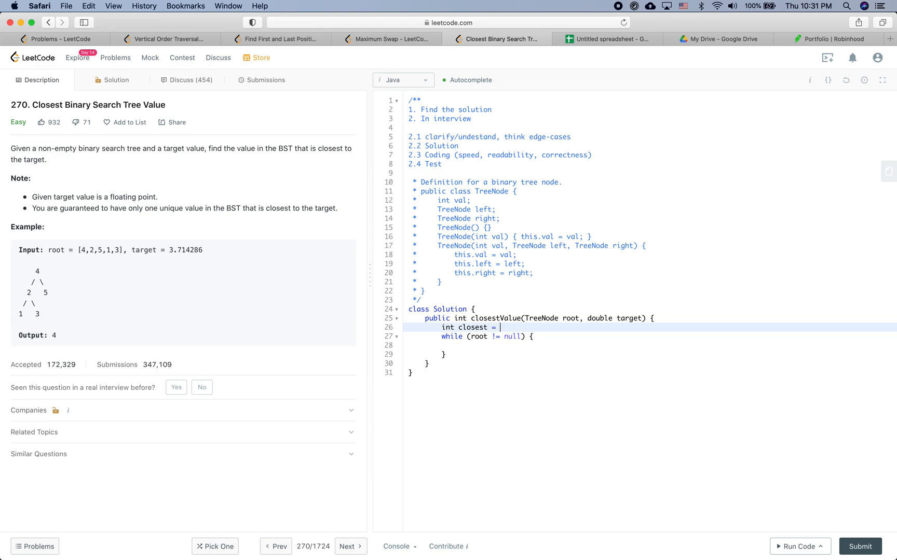
pyautogui.write('root.val;')
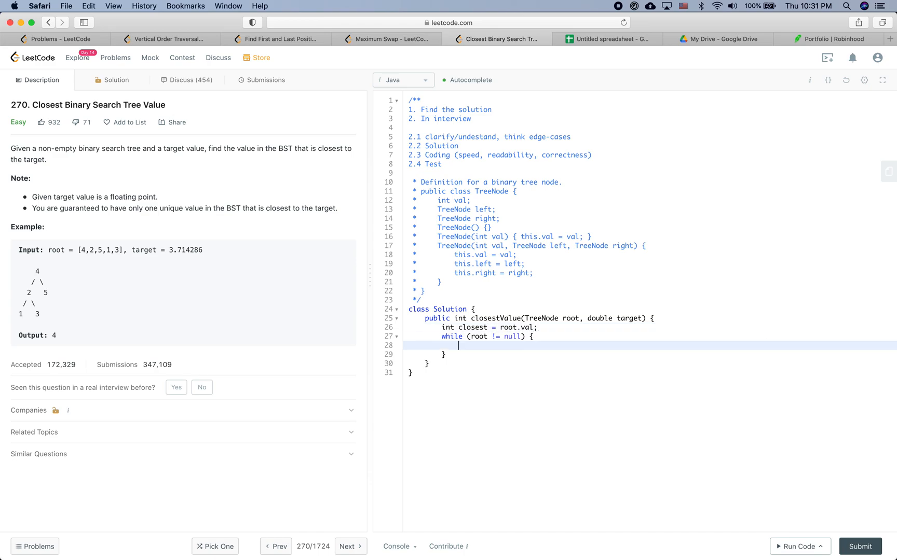
pyautogui.write('if () {}')
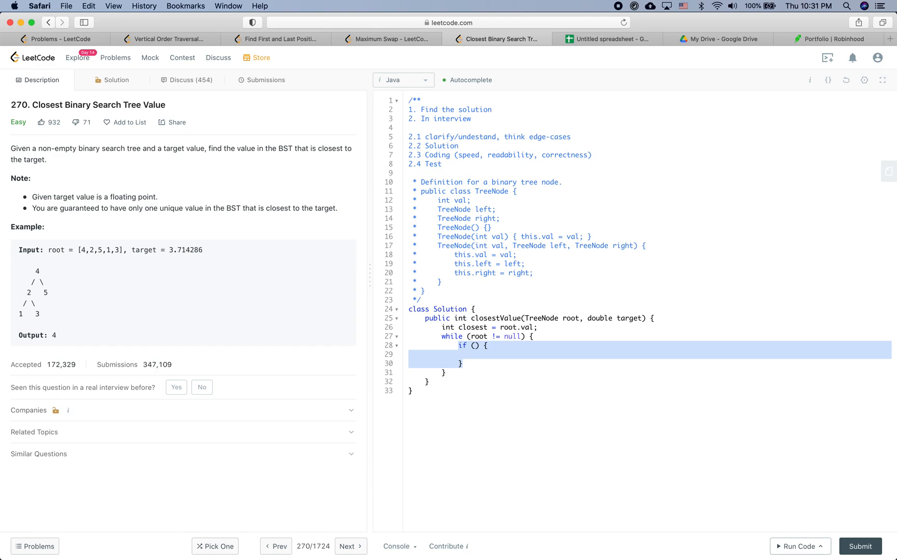
# - Set closest to root.val when Math.abs(root.val - target) beats Math.abs(closest - target)
pyautogui.write('cl')
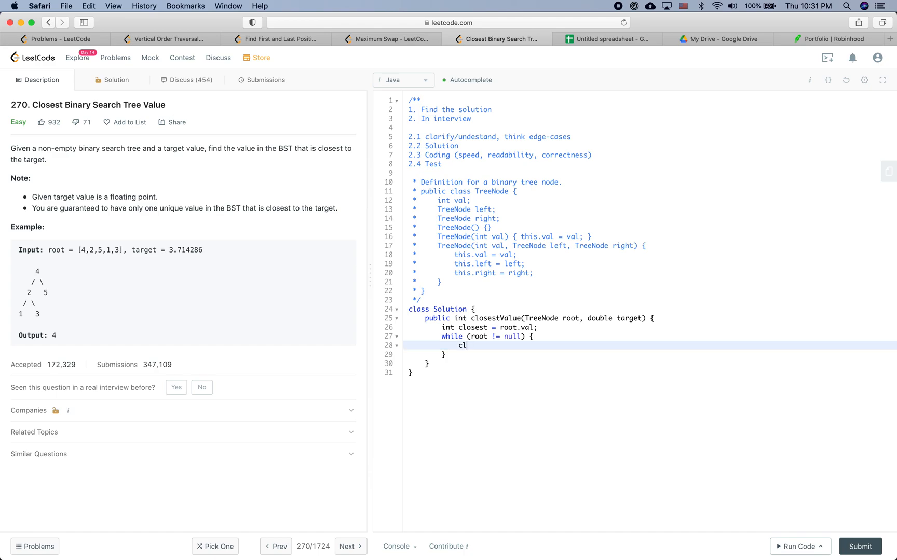
pyautogui.write('osest =')
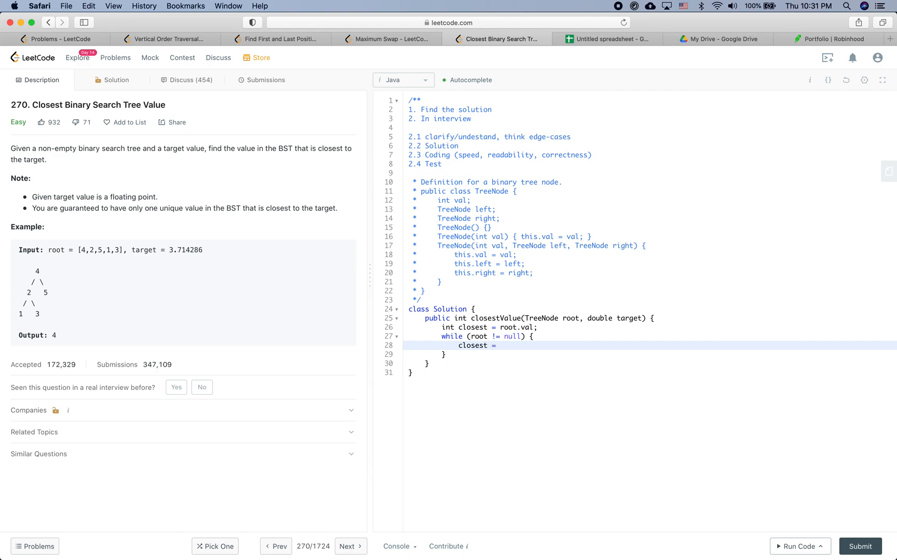
pyautogui.write('(cl')
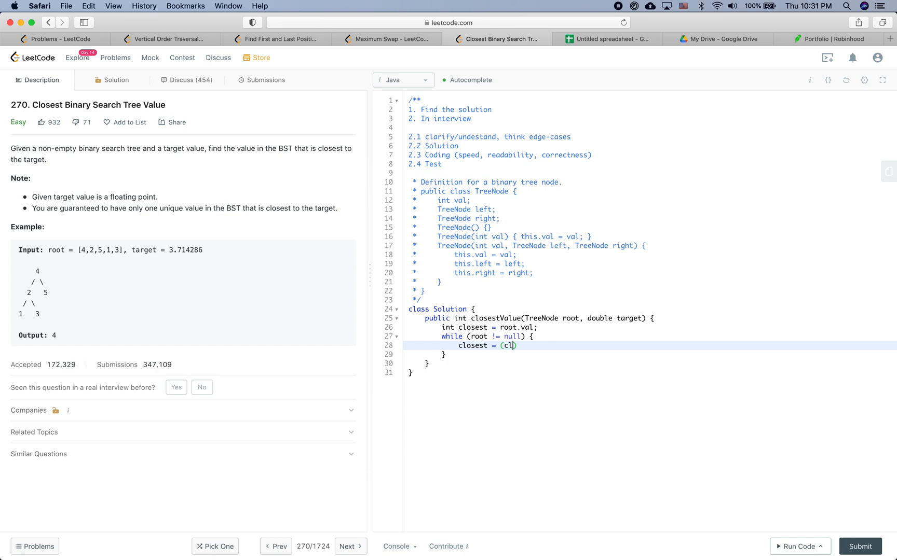
pyautogui.write('osest')
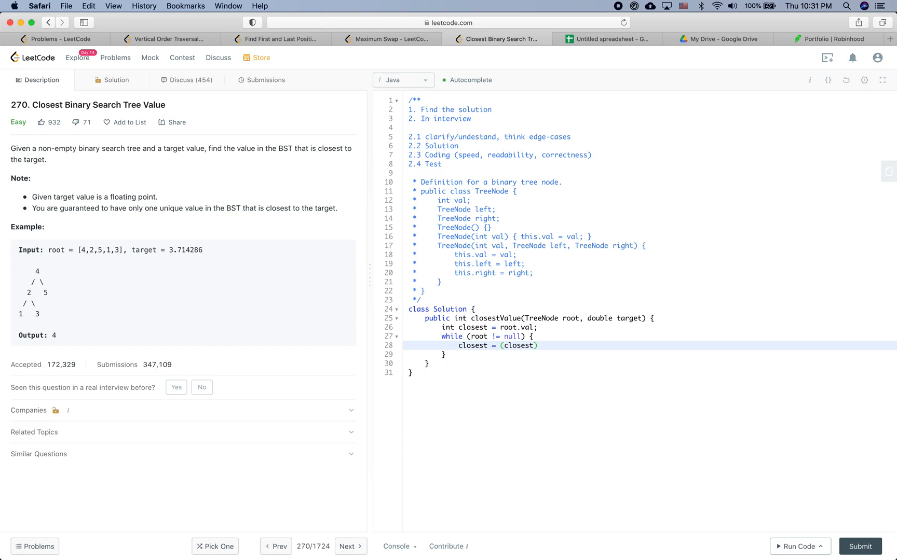
pyautogui.write('root.val')
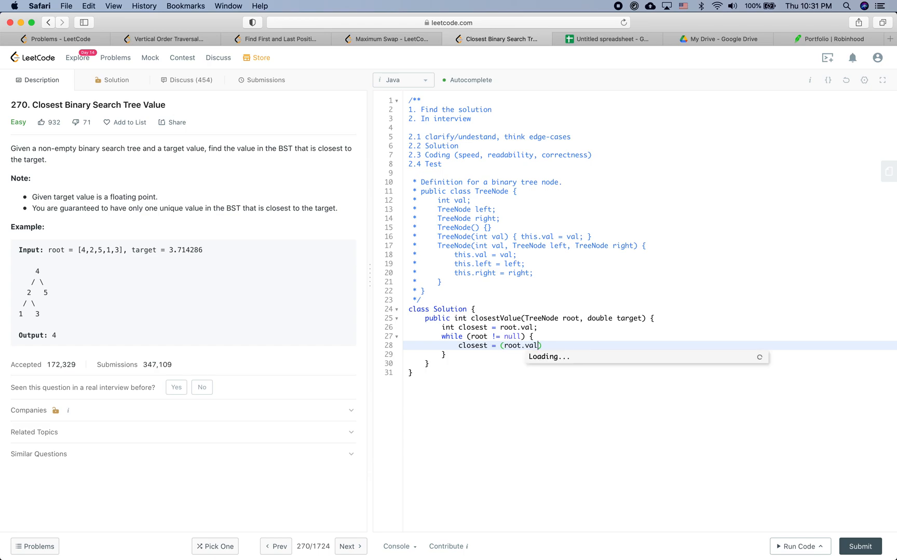
pyautogui.write('-')
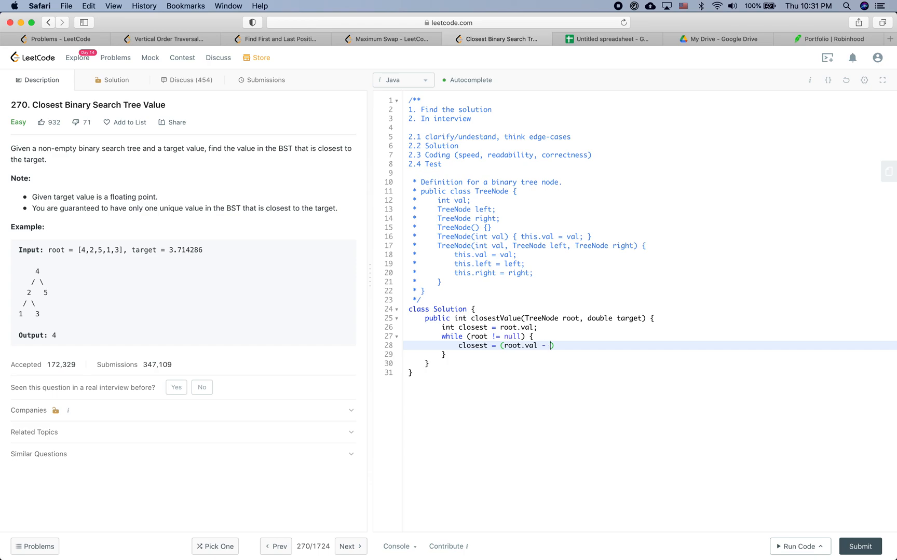
pyautogui.write('target)')
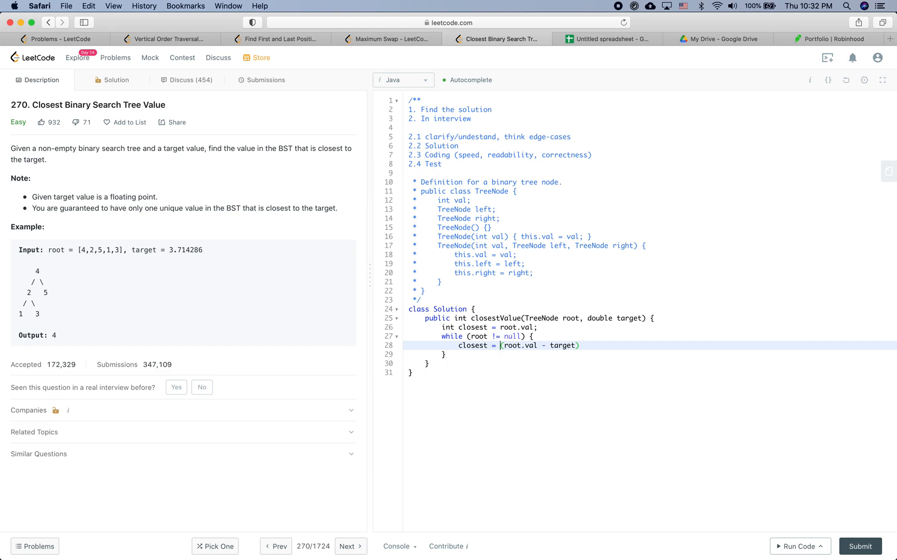
pyautogui.write('Math.abs')
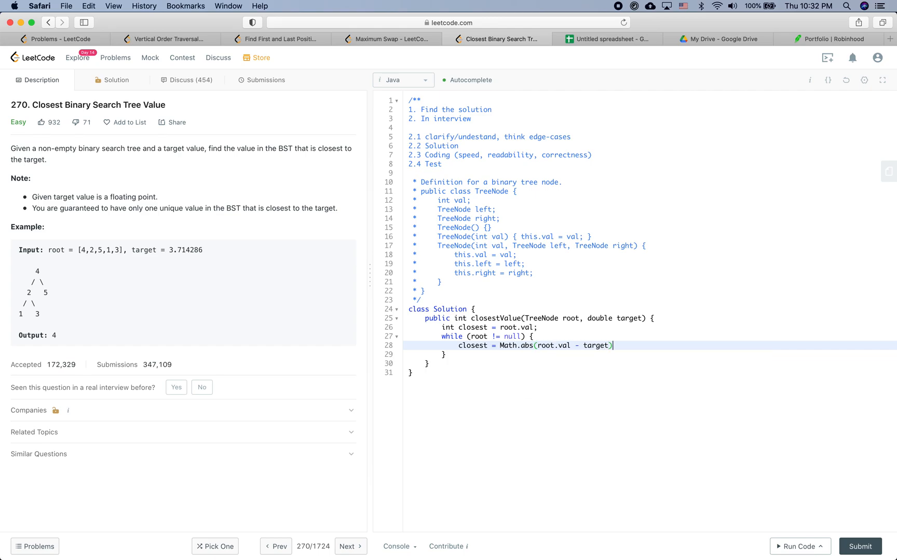
pyautogui.write(')')
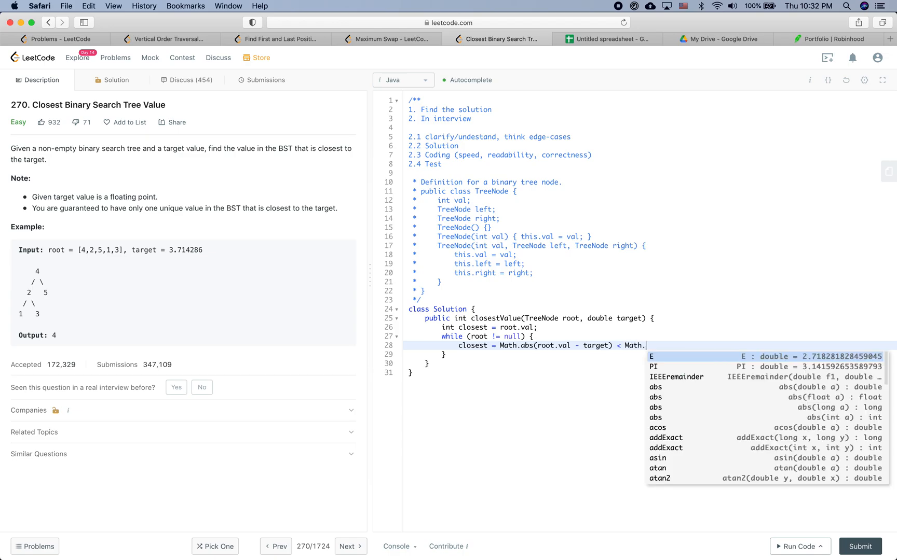
pyautogui.write('abs()')
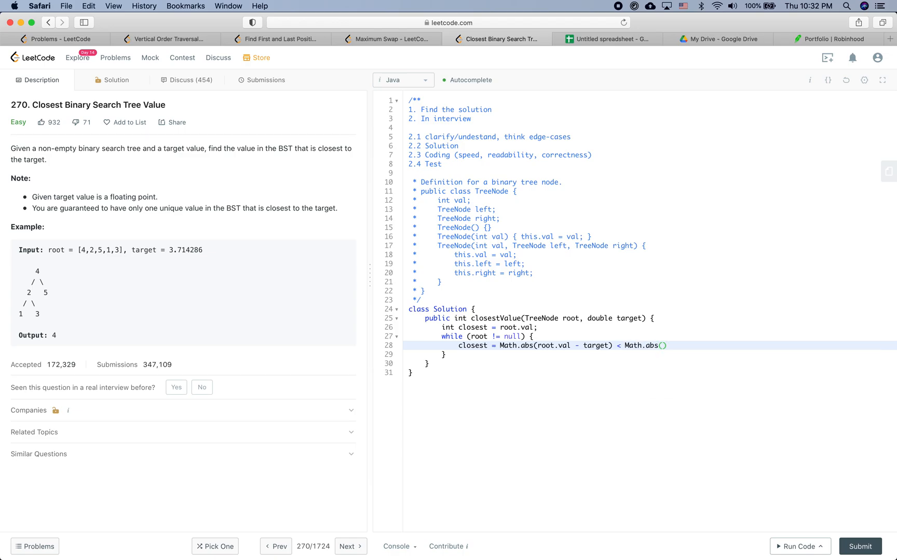
pyautogui.write('closest -')
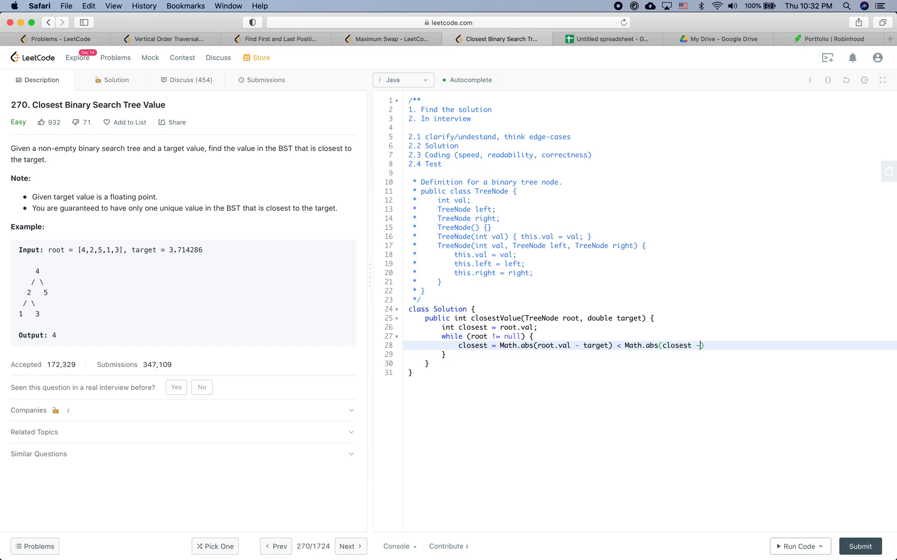
pyautogui.write('target)')
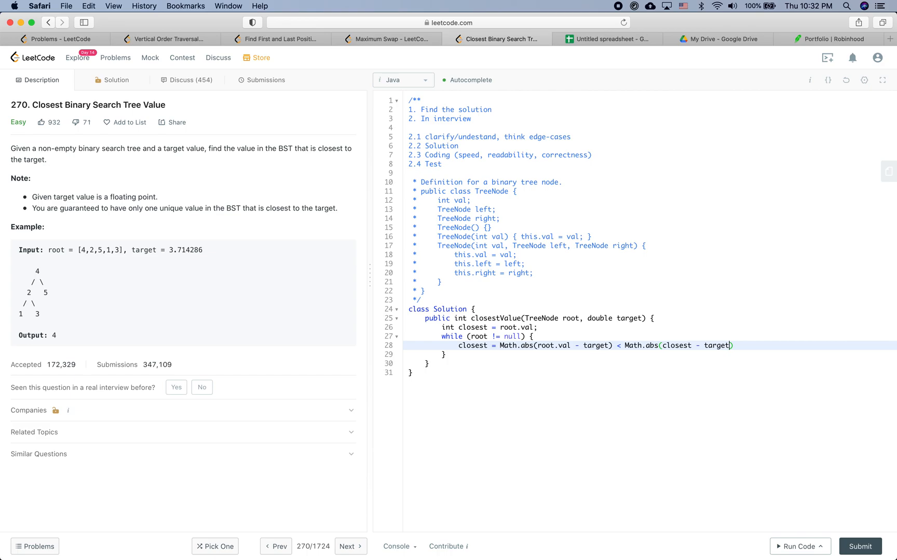
pyautogui.write('?')
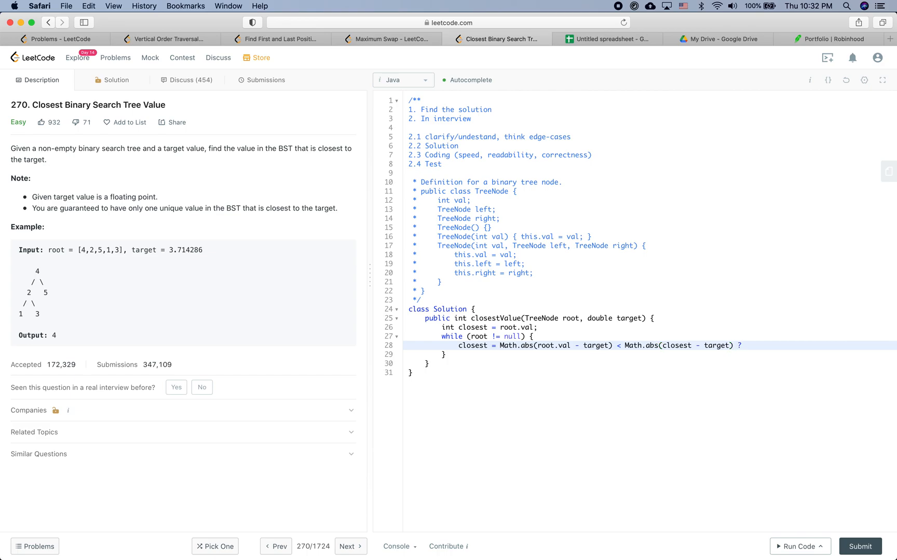
pyautogui.write('root.val')
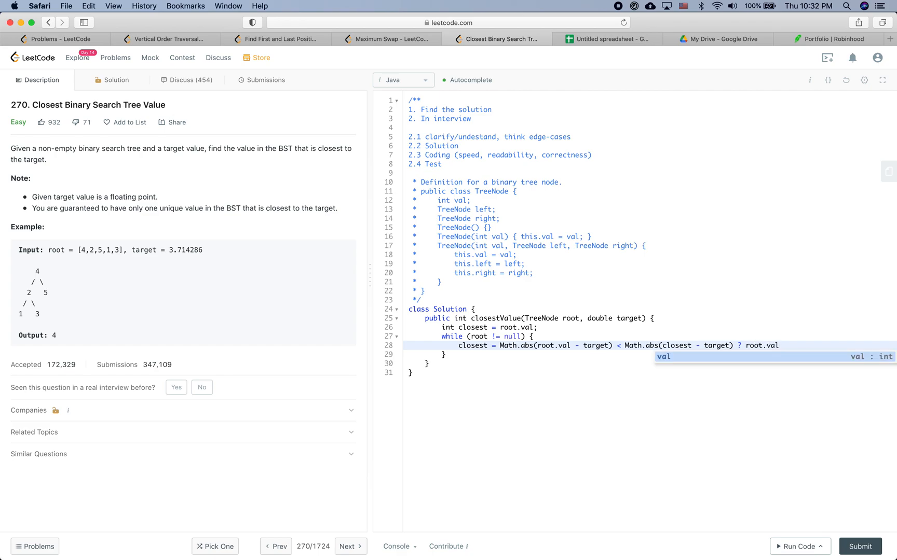
pyautogui.write(': clo')
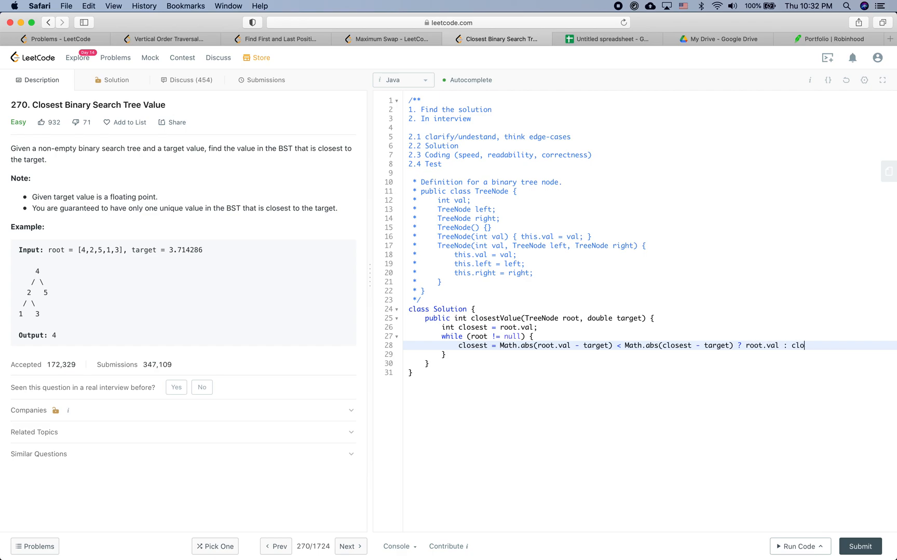
pyautogui.write('sest;')
pyautogui.write('if () {')
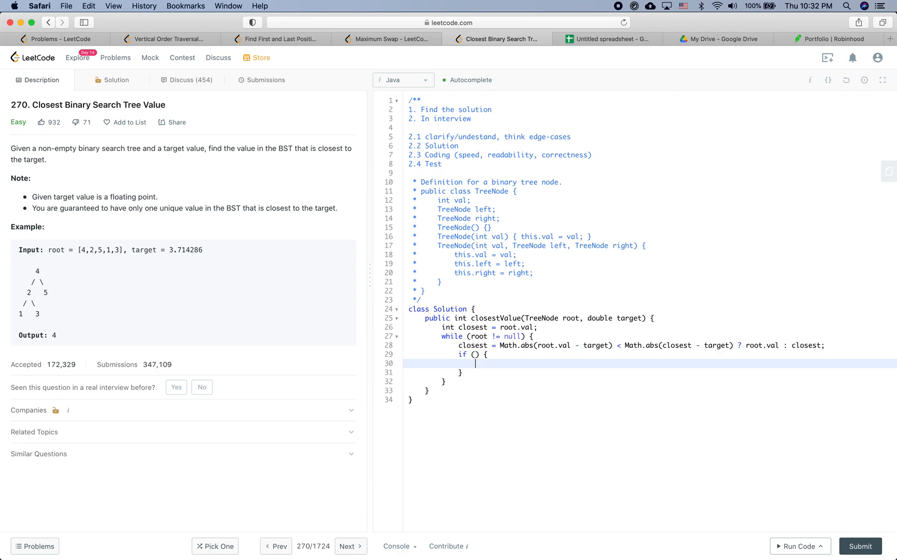
# - Move root left if target < root.val, else right, and return closest
pyautogui.write('target < root.val')
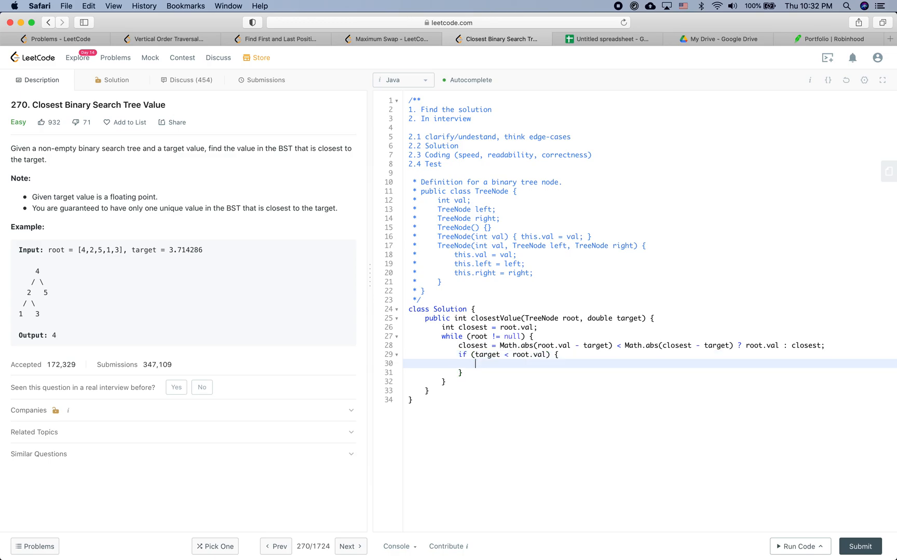
pyautogui.write('root.')
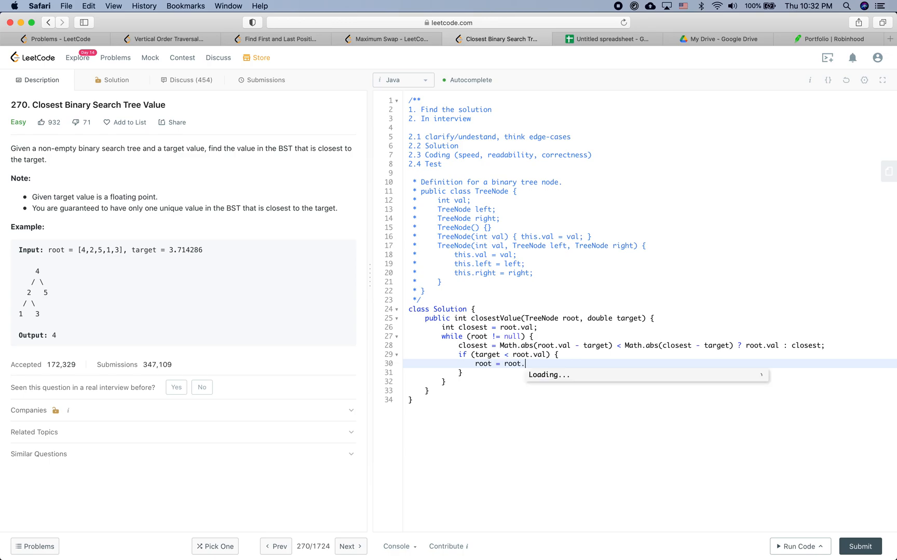
pyautogui.write('left;')
pyautogui.click(650, 372)
pyautogui.write(' else {')
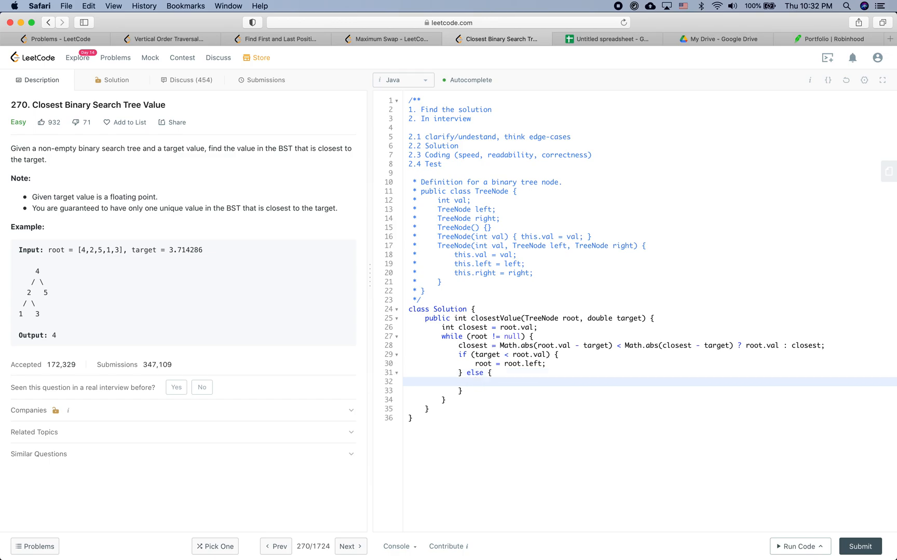
pyautogui.click(475, 381)
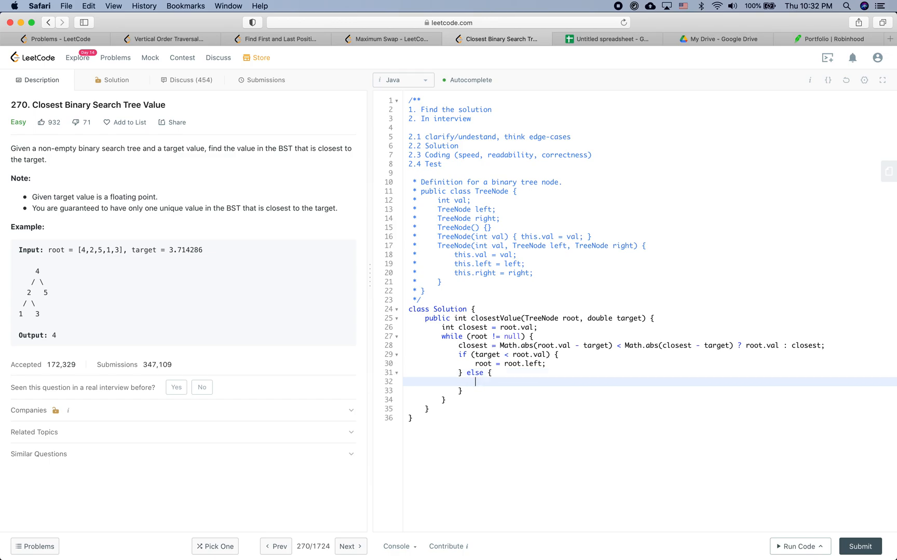
pyautogui.write('root = root.right;')
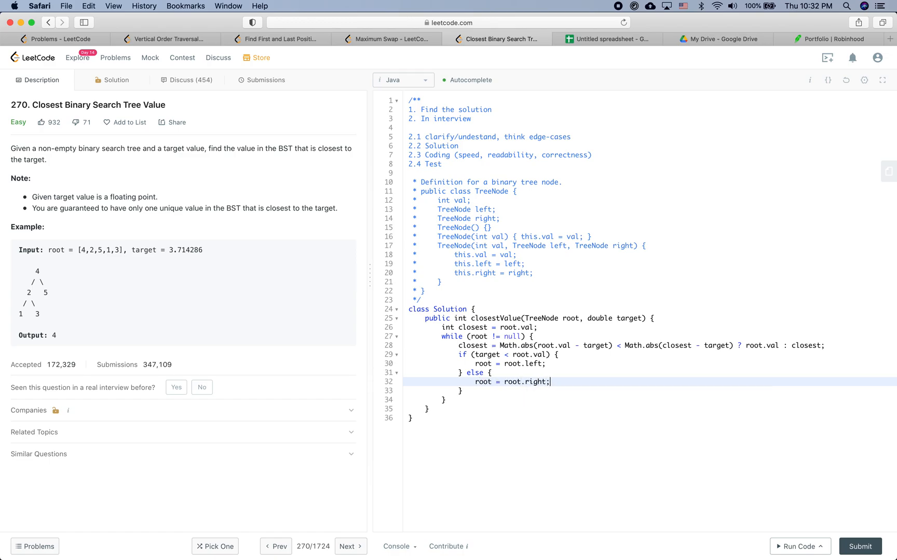
pyautogui.write('ret')
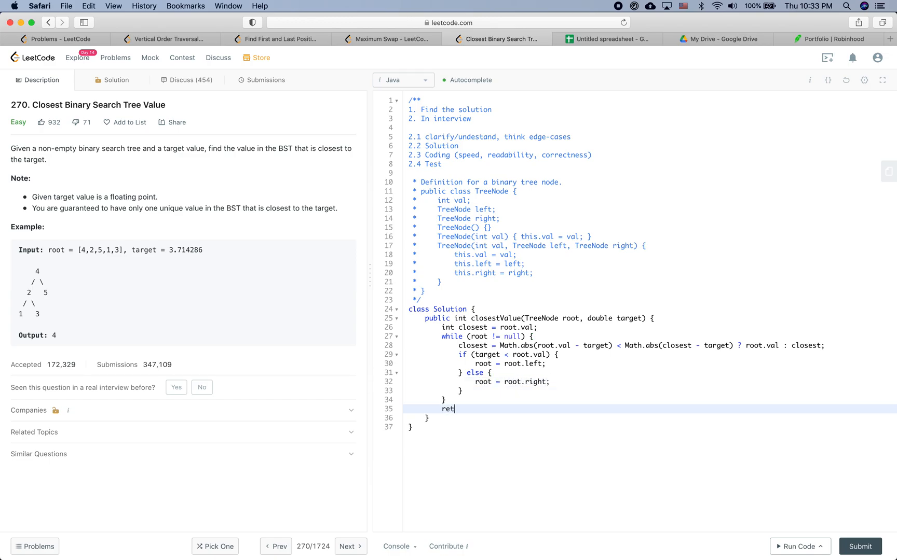
pyautogui.write('urn closest;')
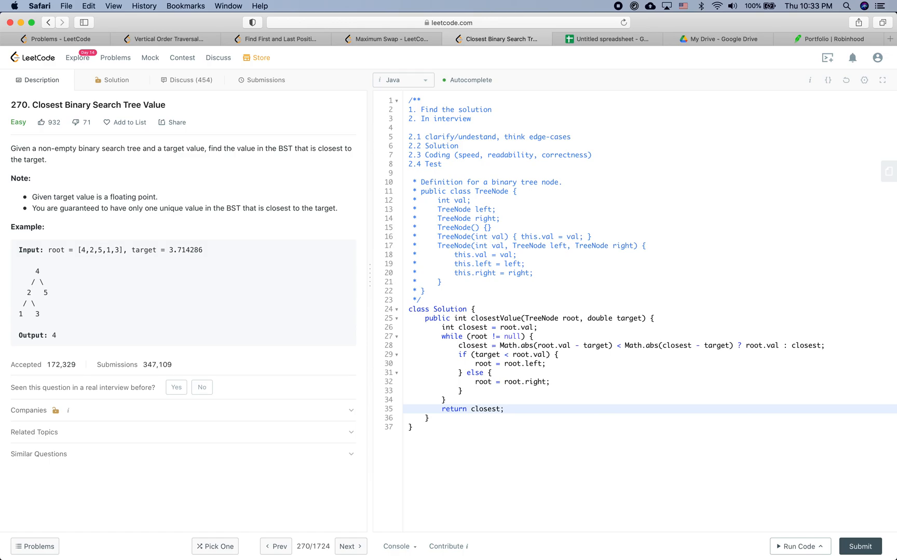
pyautogui.moveTo(585, 301)
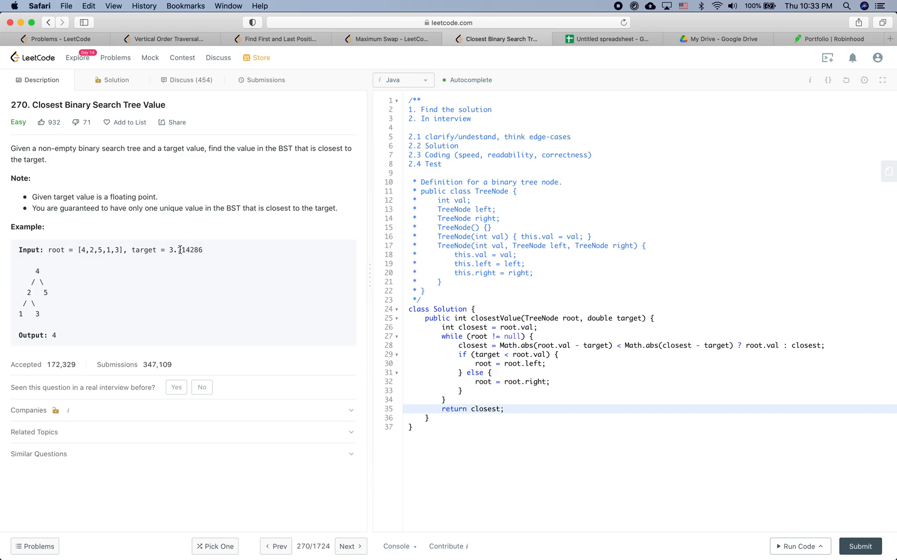
pyautogui.doubleClick(185, 250)
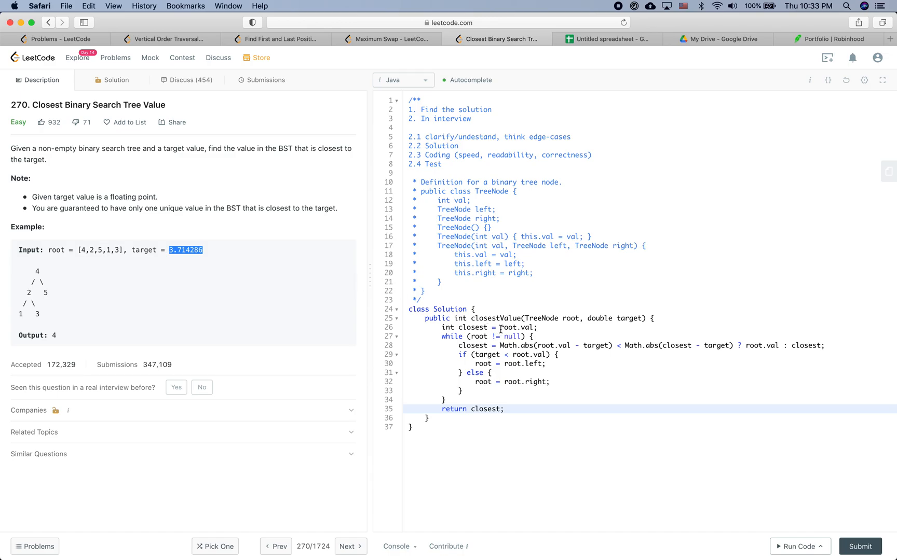
pyautogui.moveTo(41, 271)
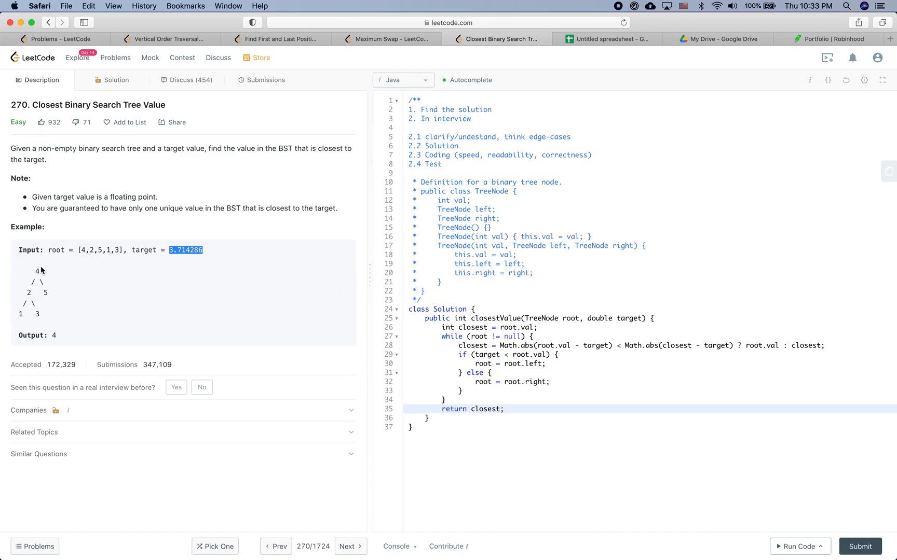
pyautogui.moveTo(538, 343)
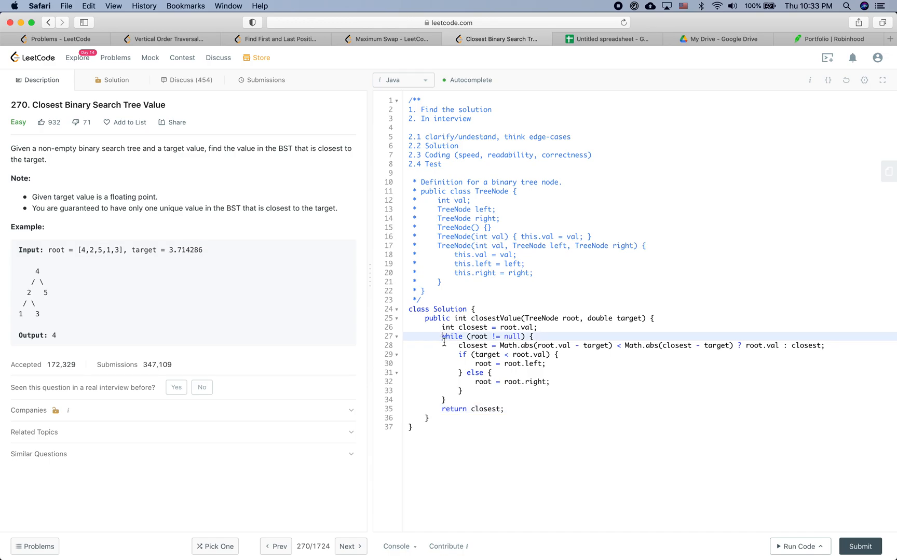
pyautogui.moveTo(442, 336); pyautogui.dragTo(446, 400)
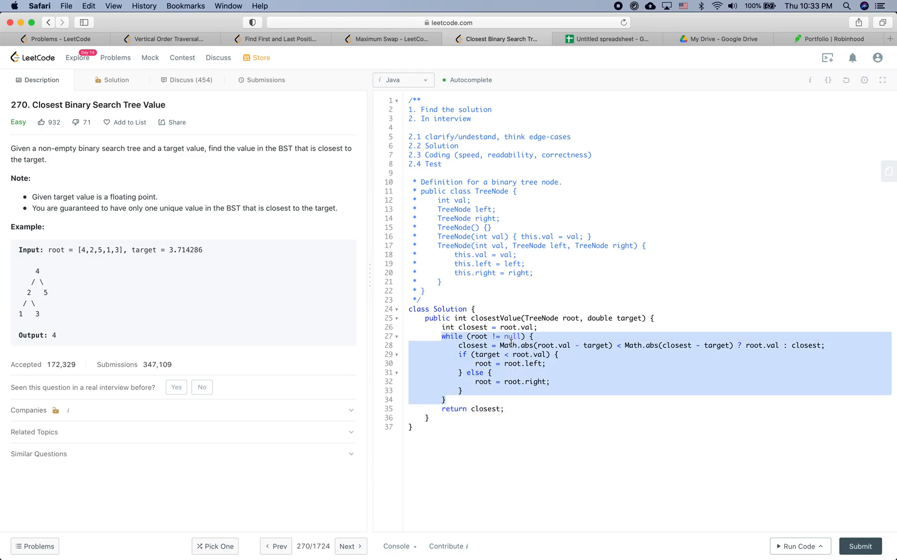
pyautogui.click(524, 345)
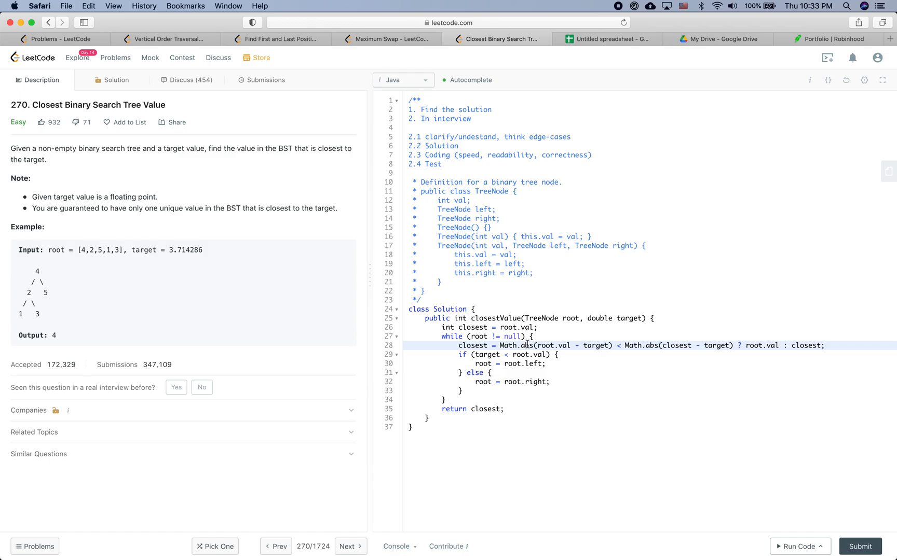
pyautogui.moveTo(534, 346)
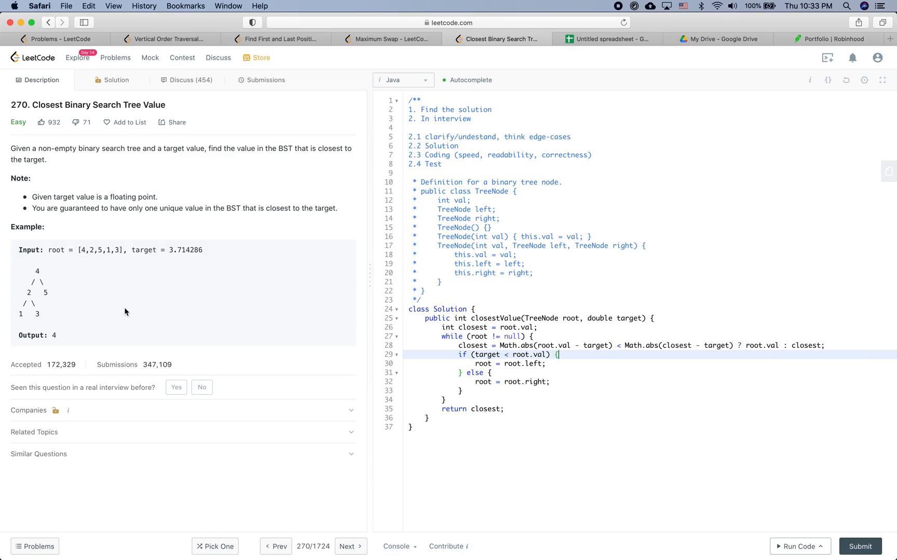
pyautogui.doubleClick(28, 292)
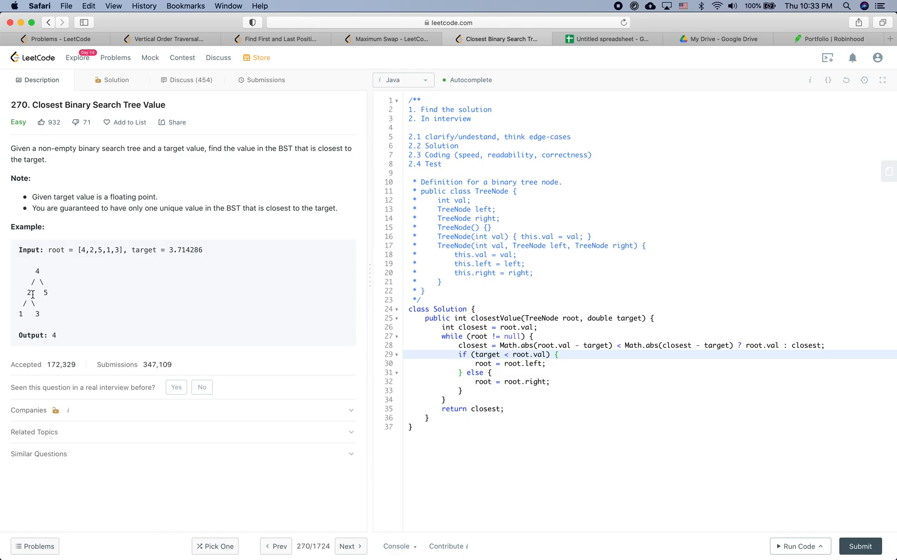
pyautogui.moveTo(516, 372)
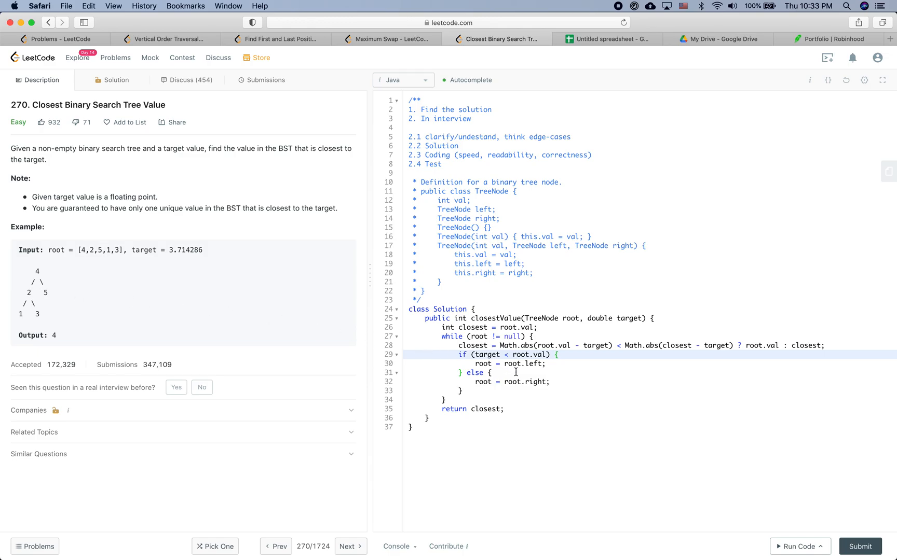
pyautogui.moveTo(460, 346)
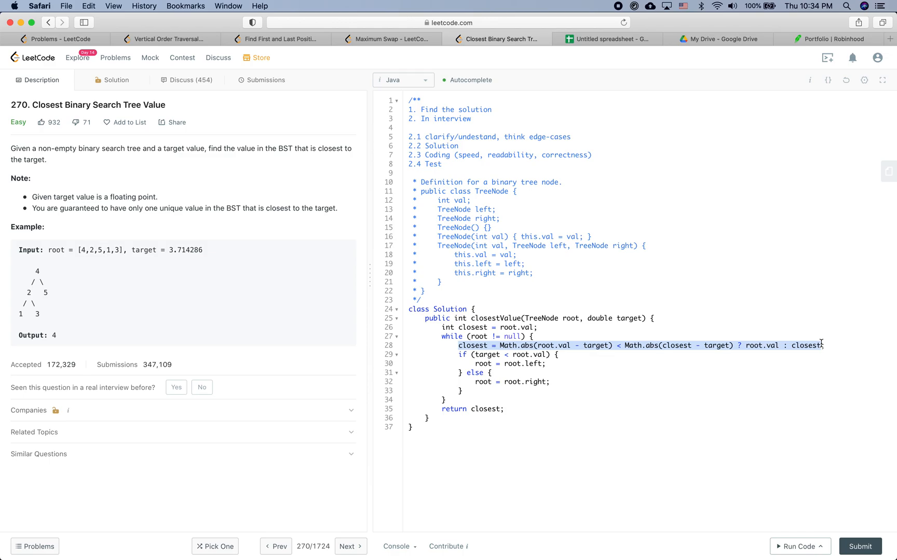
pyautogui.click(598, 345)
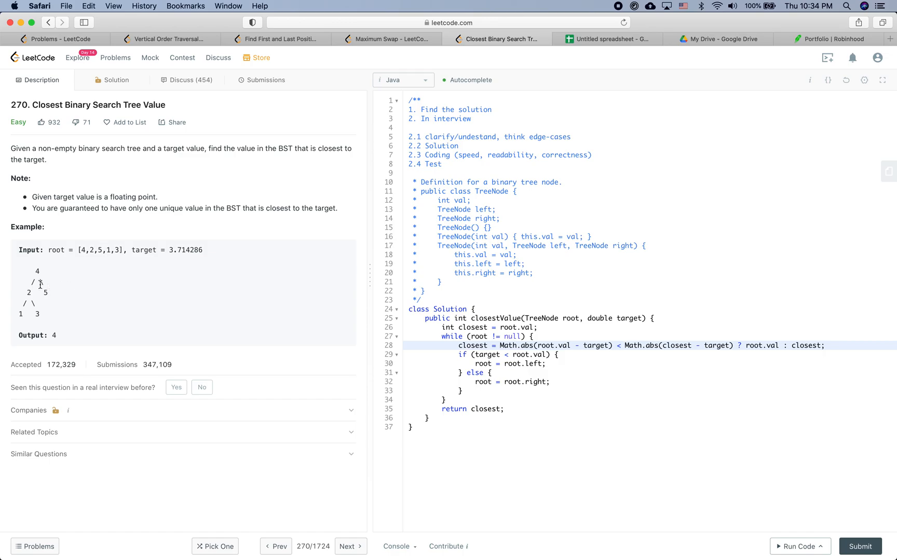
pyautogui.moveTo(180, 252)
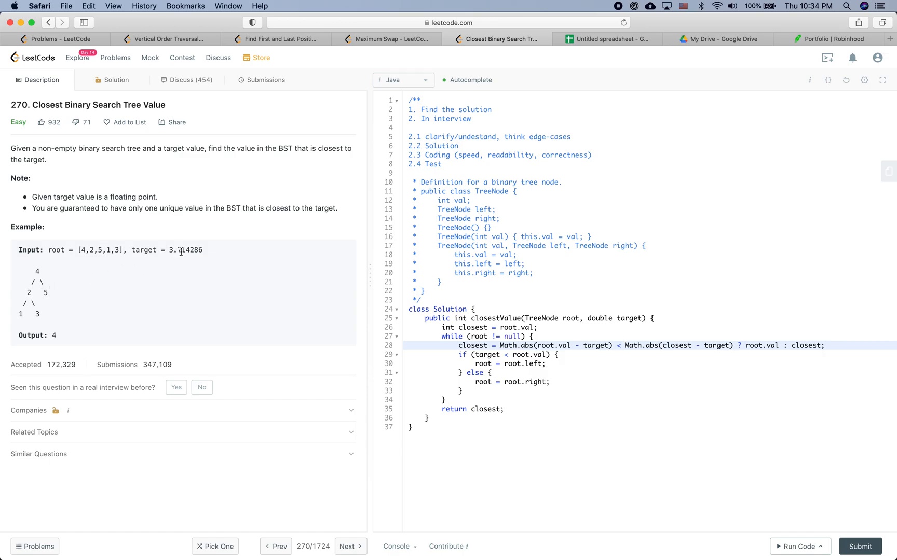
pyautogui.moveTo(39, 312)
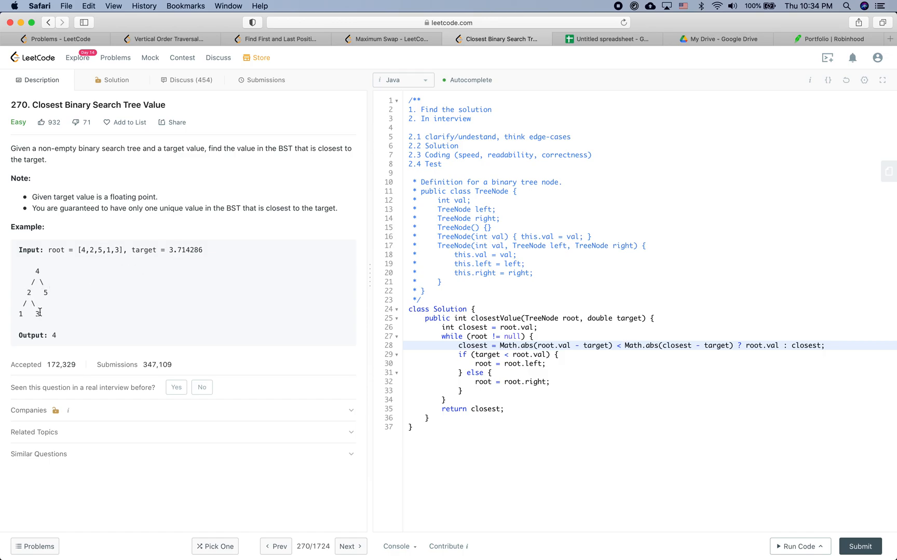
pyautogui.doubleClick(35, 313)
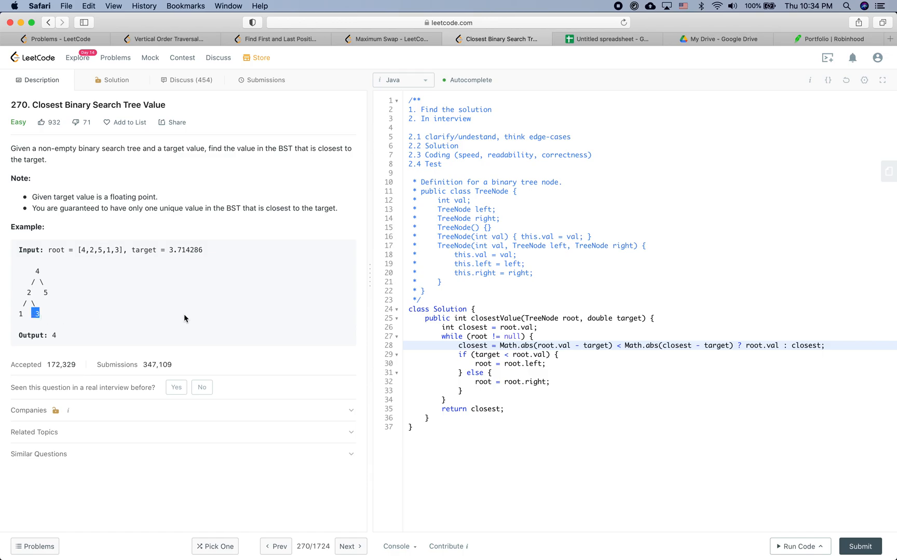
pyautogui.moveTo(440, 358)
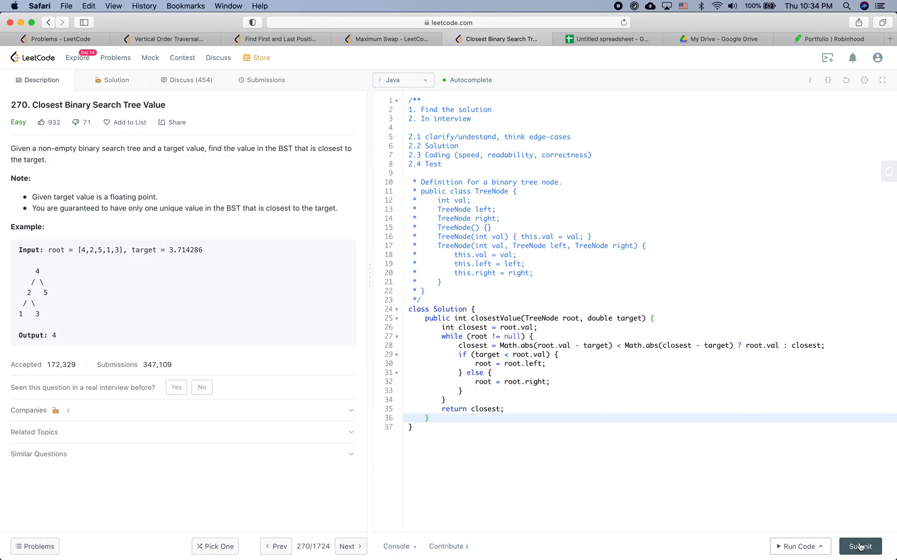
# - Submit the solution, accepted at 0 ms, then return to the Description tab
pyautogui.click(859, 547)
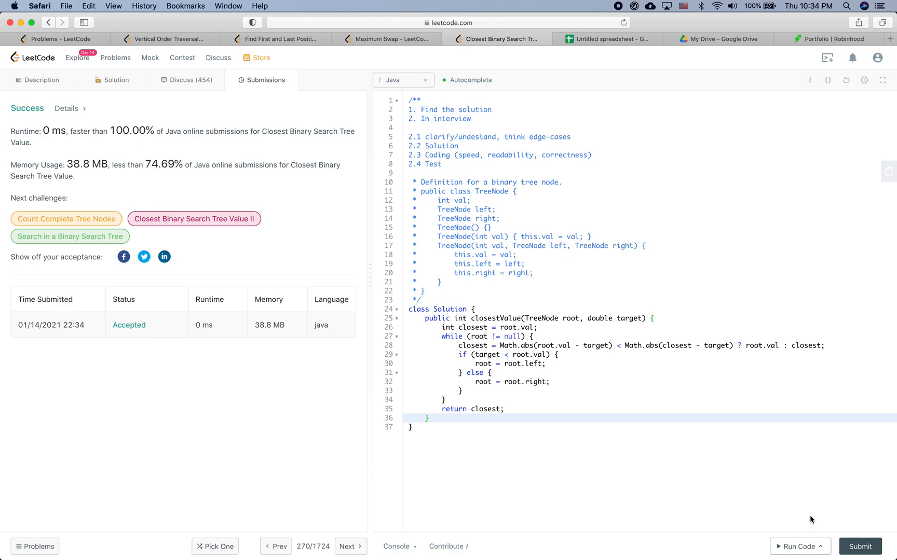
pyautogui.click(40, 79)
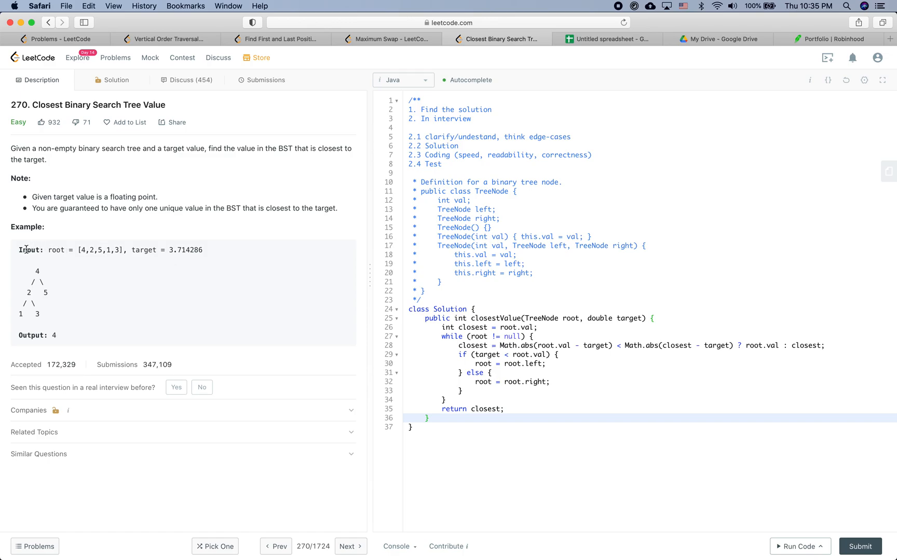
pyautogui.moveTo(23, 250); pyautogui.dragTo(55, 308)
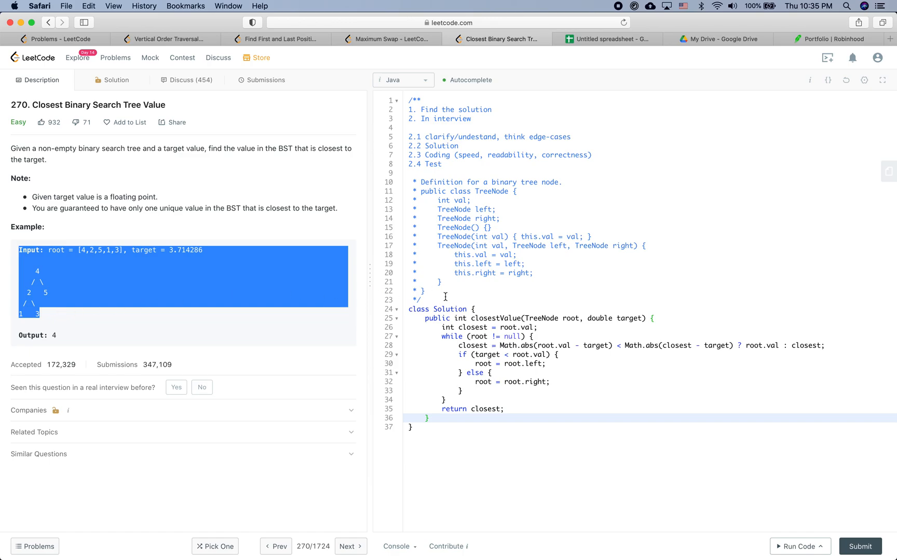
pyautogui.moveTo(460, 354)
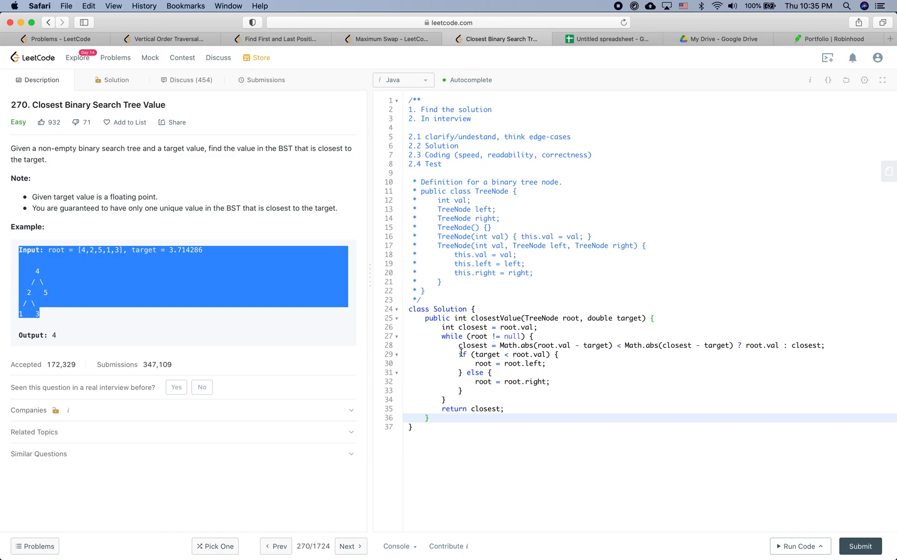
pyautogui.moveTo(460, 354); pyautogui.dragTo(464, 390)
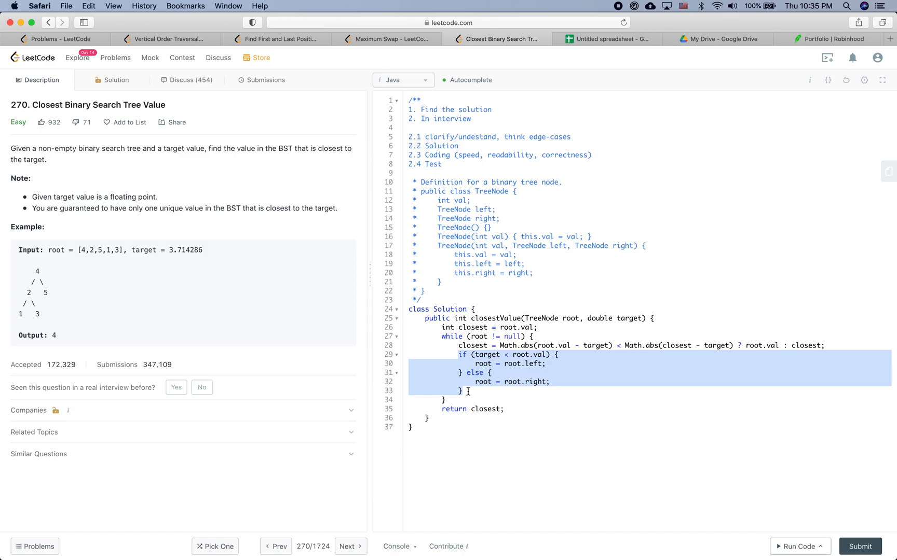
pyautogui.moveTo(674, 388)
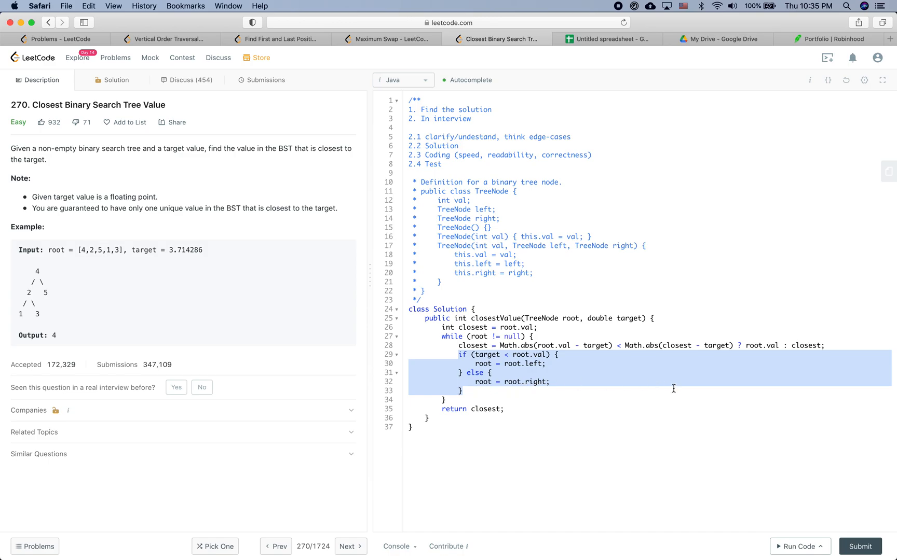